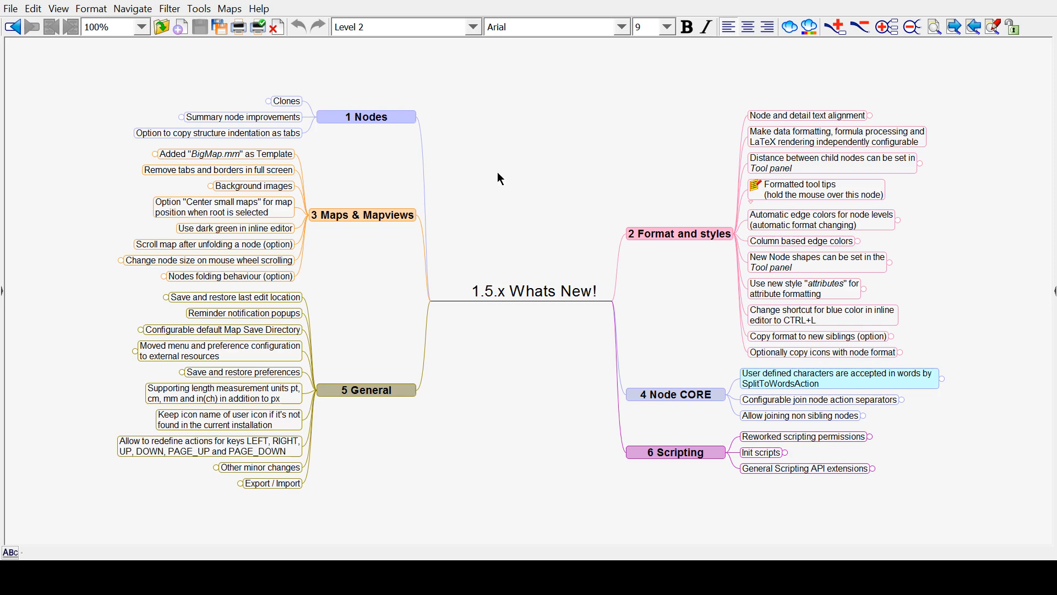
mouse_move(432, 79)
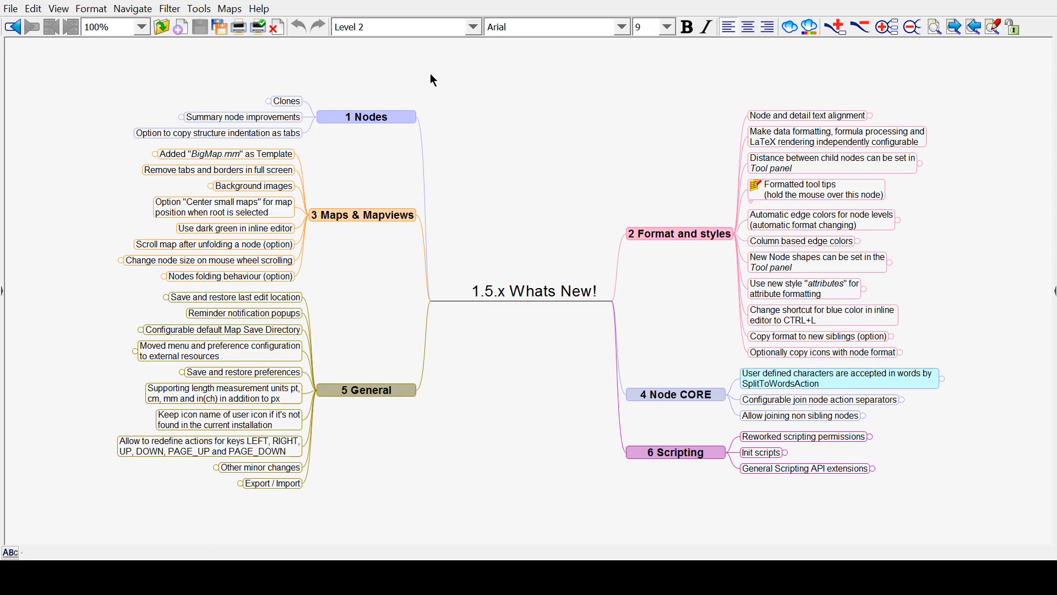
mouse_move(497, 162)
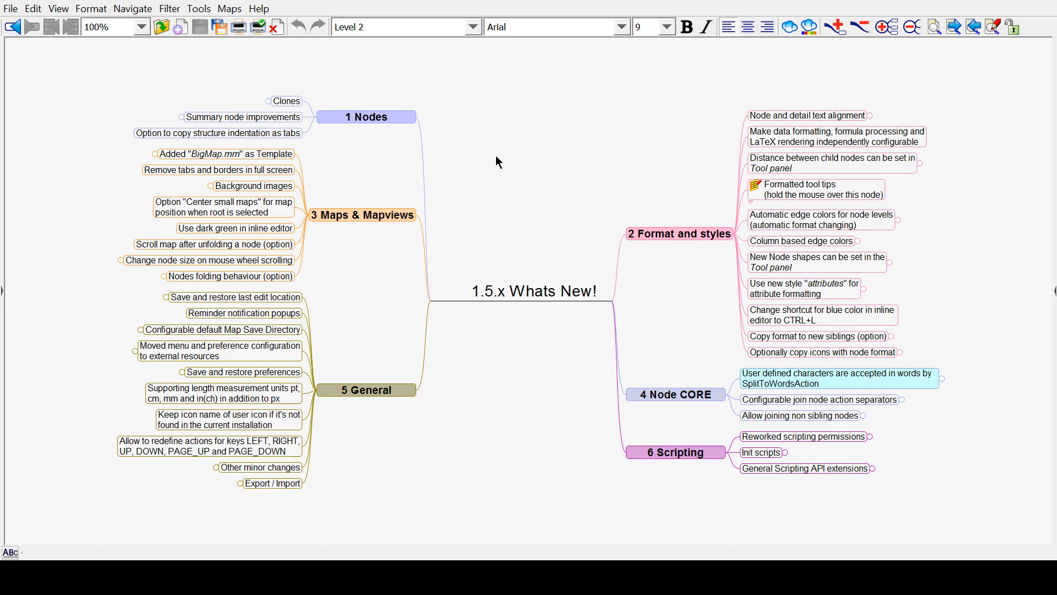
mouse_move(576, 59)
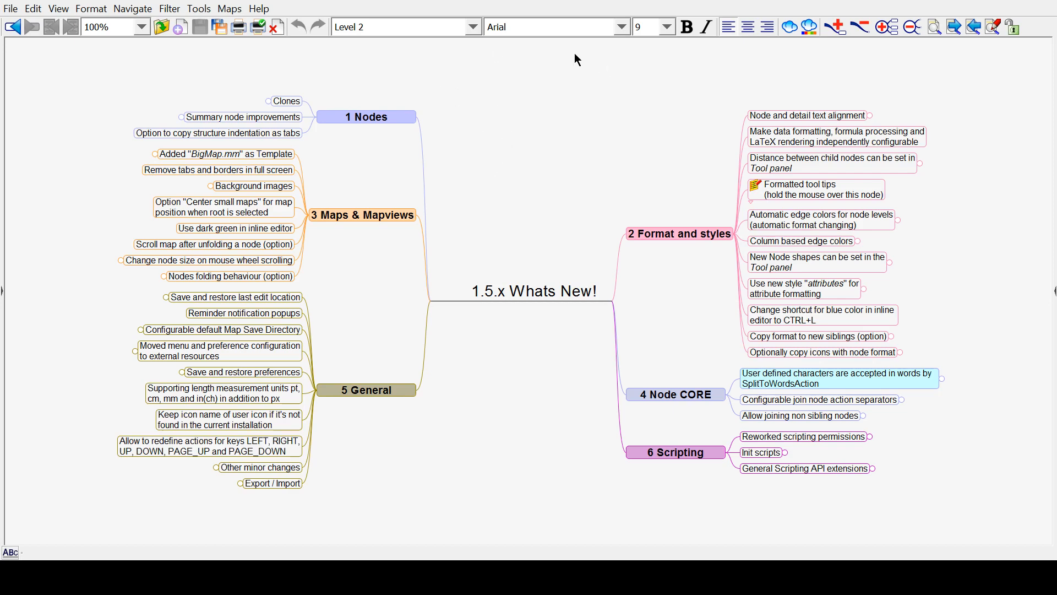
mouse_move(518, 244)
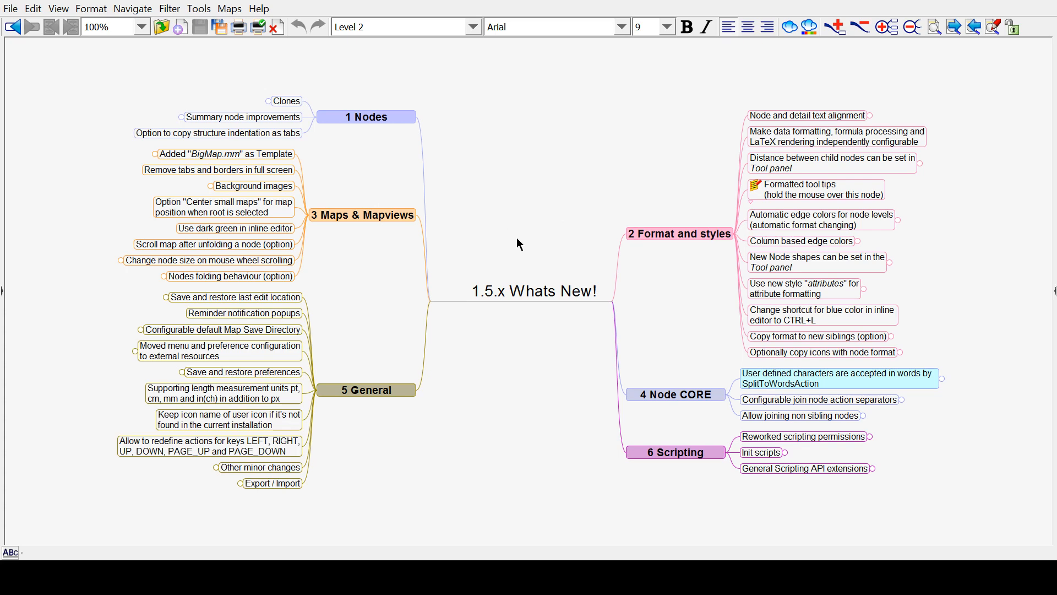
Create a new blank map, Map1, containing only the 'New Mindmap' central topic
left_click(10, 8)
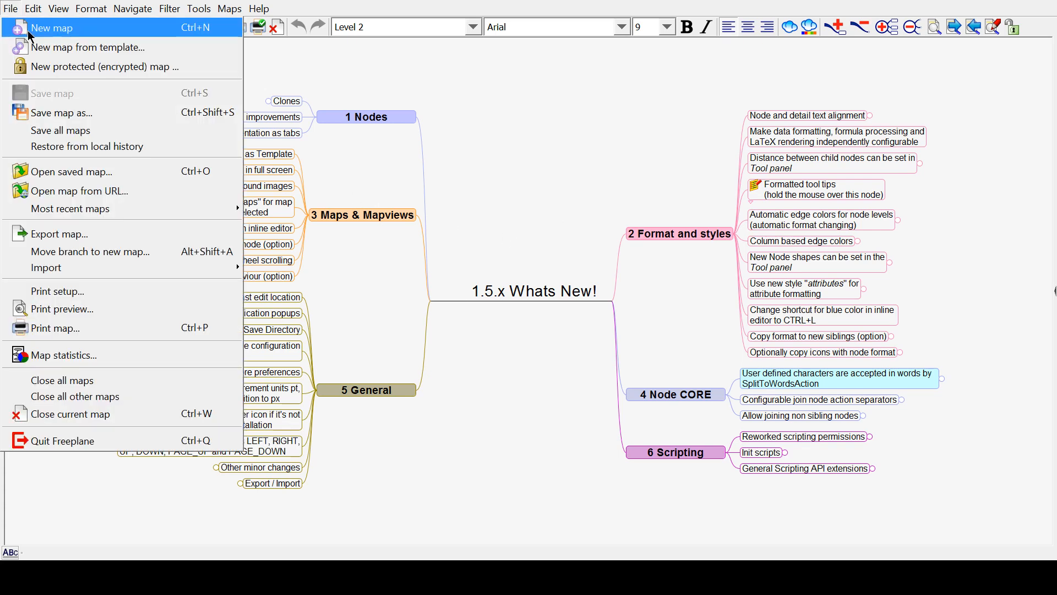
mouse_move(209, 39)
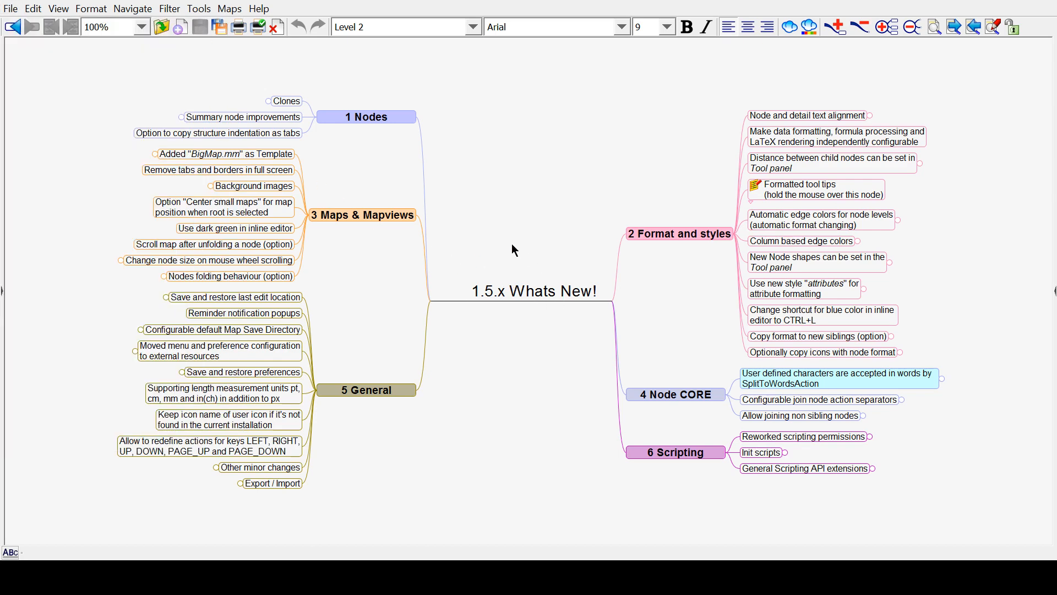
mouse_move(549, 245)
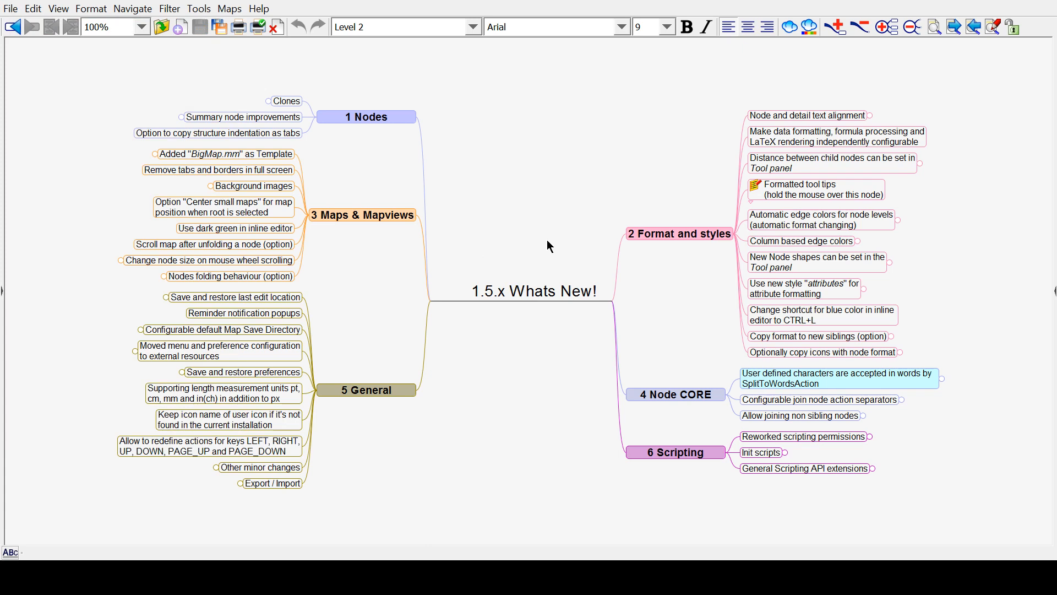
mouse_move(531, 308)
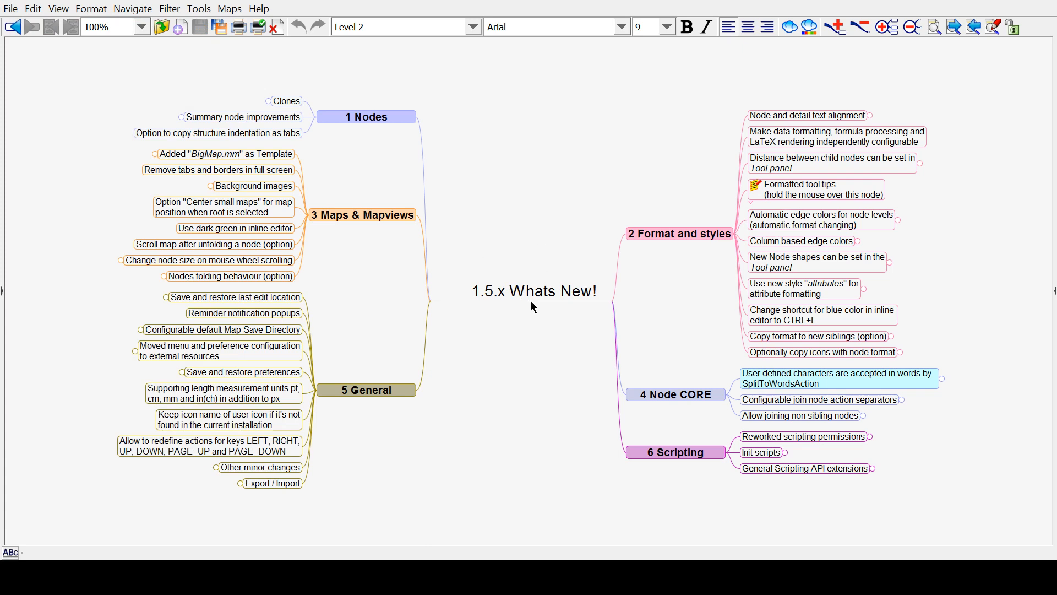
left_click(162, 27)
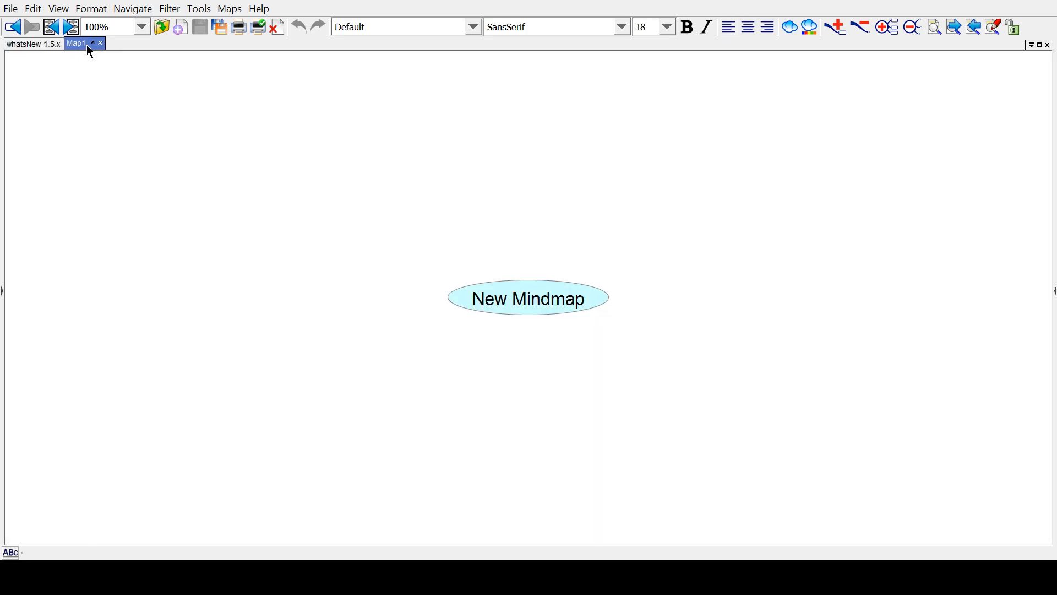
Rename the central topic 'The Three Little Pigs' and drag it left of centre
left_click(10, 8)
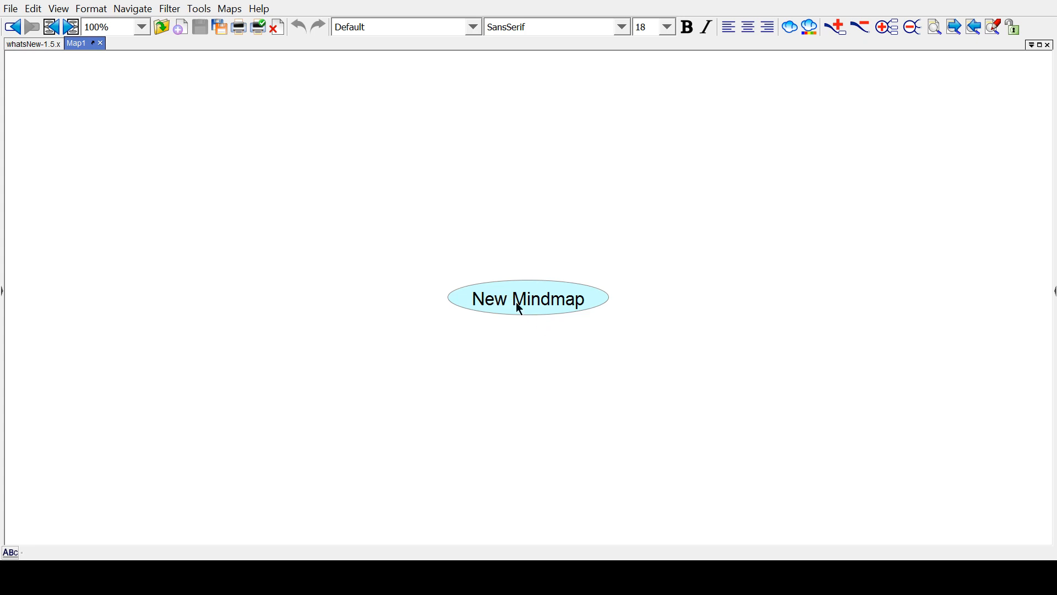
mouse_move(539, 303)
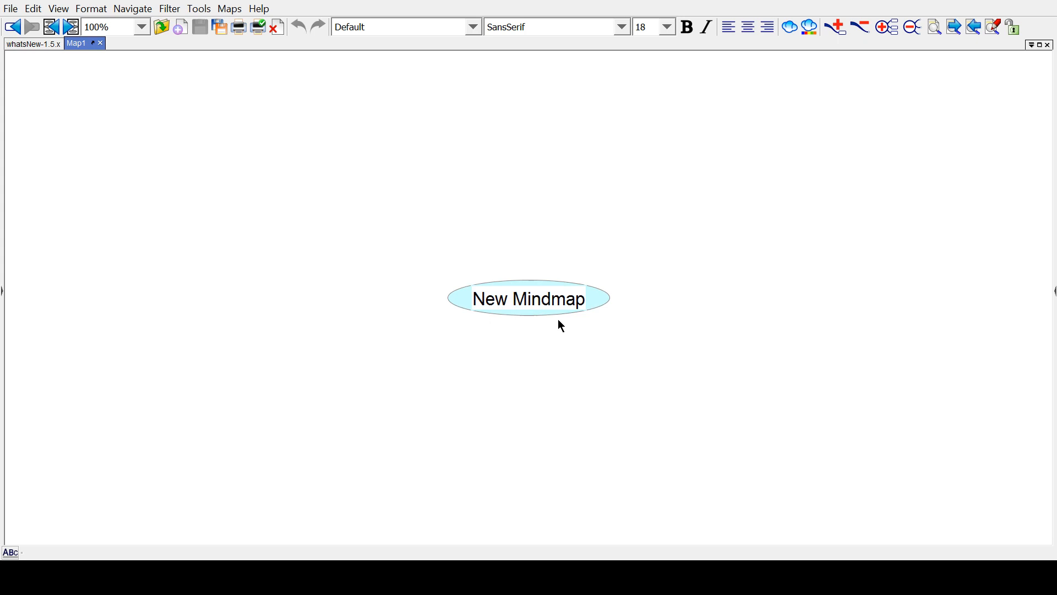
double_click(528, 299)
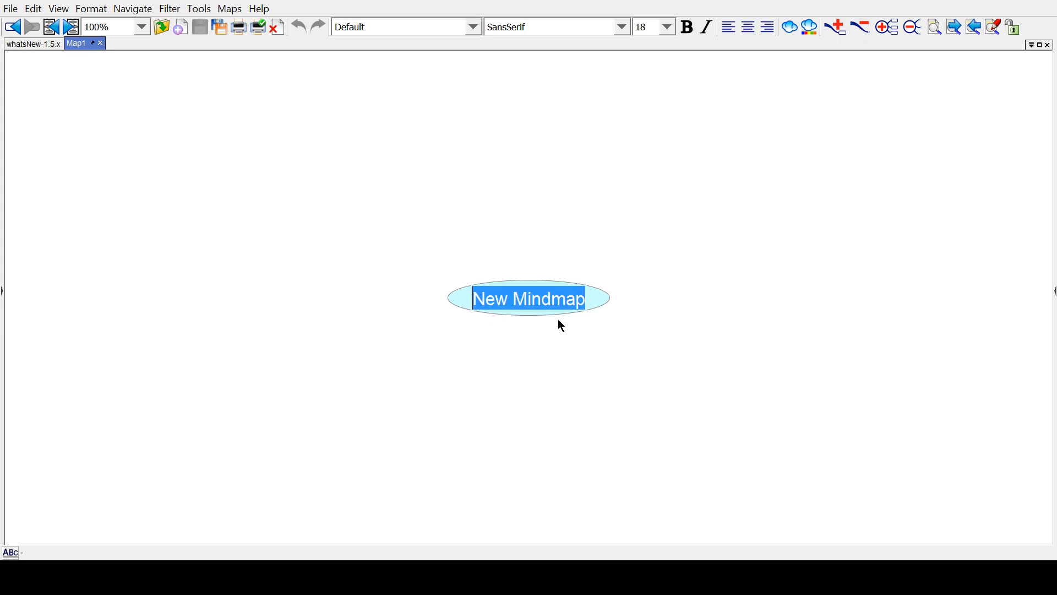
type("The Three Little")
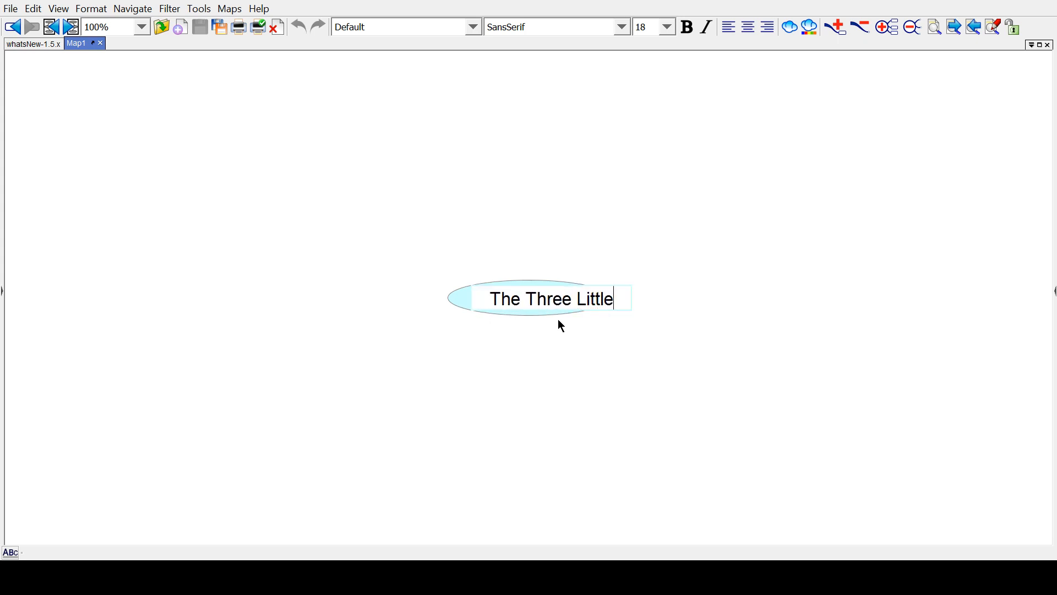
type("Pigs")
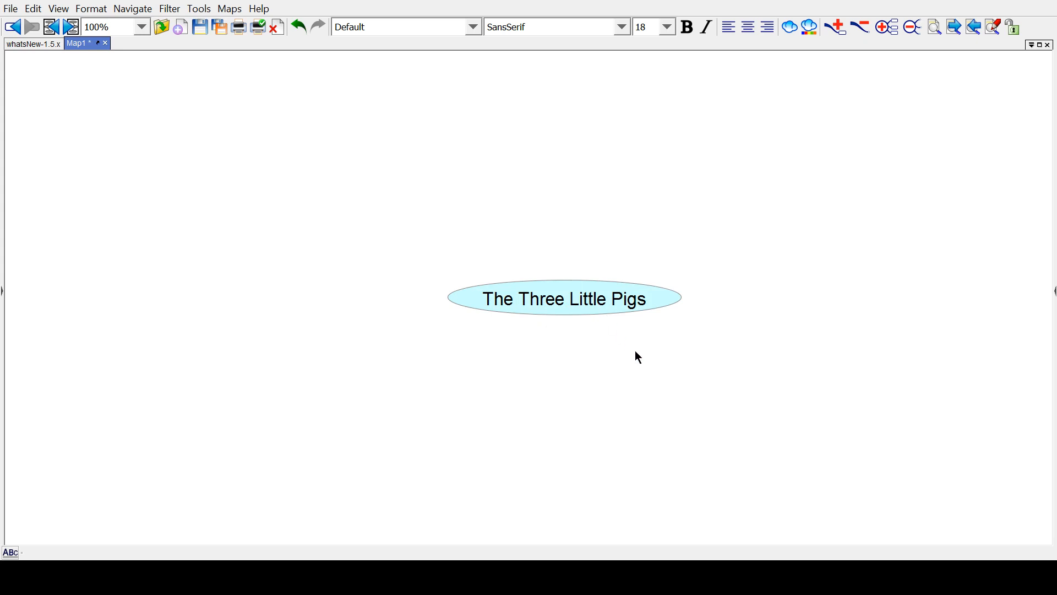
left_click_drag(563, 299, 469, 285)
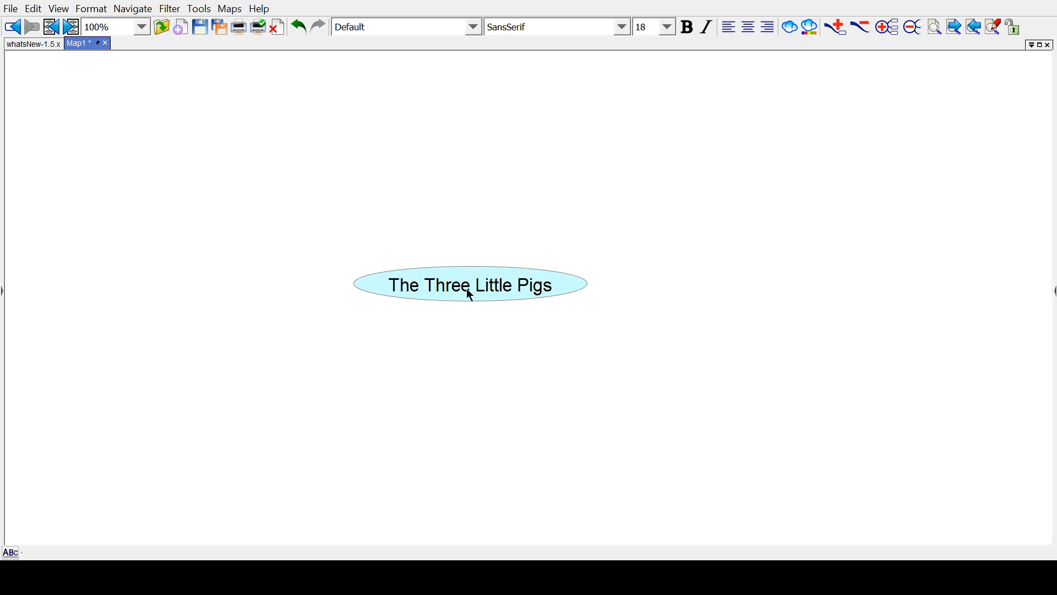
mouse_move(925, 145)
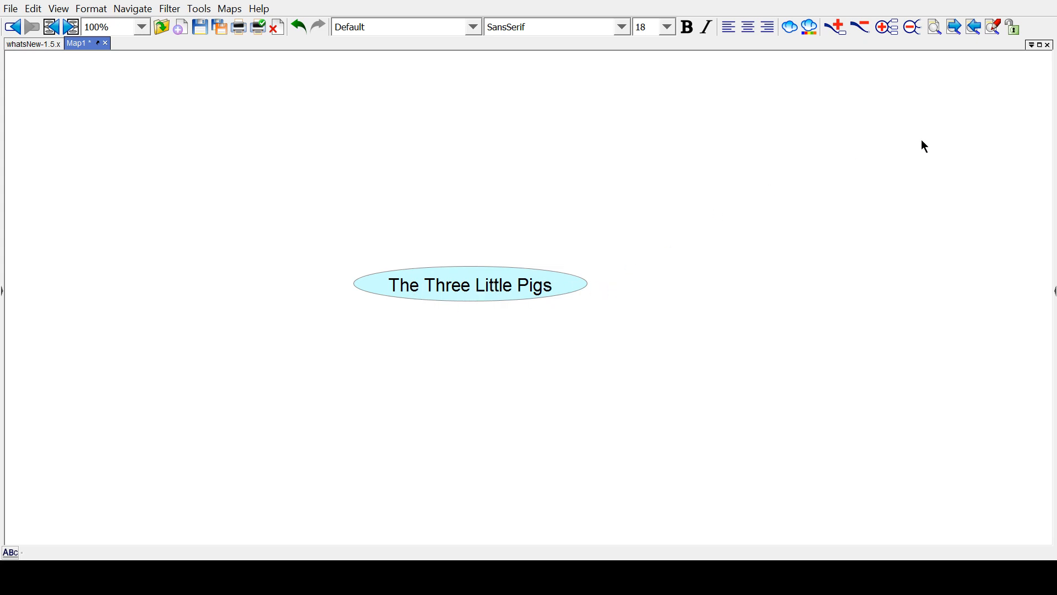
mouse_move(700, 348)
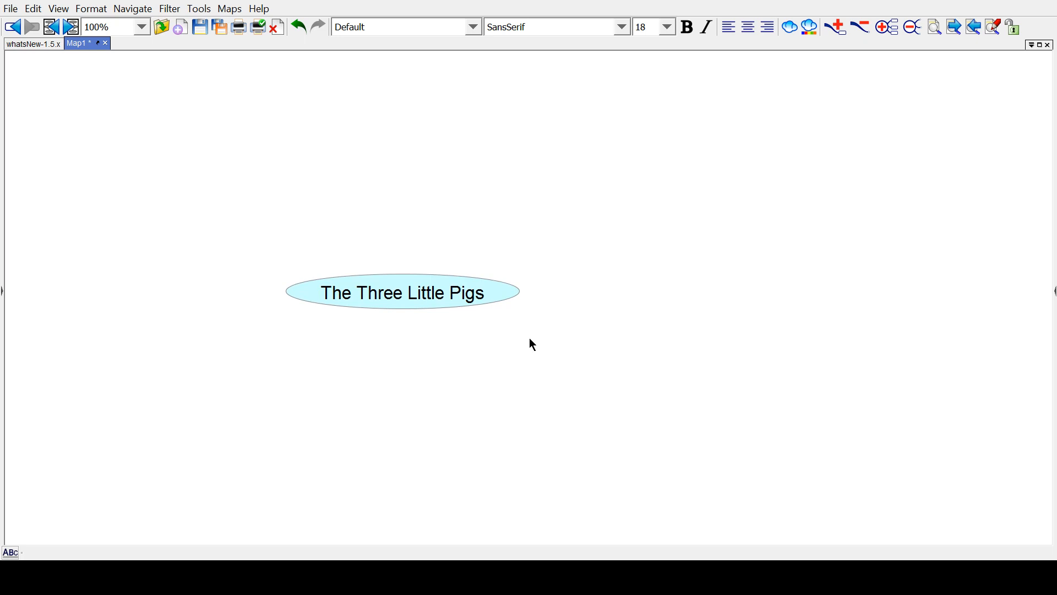
mouse_move(516, 297)
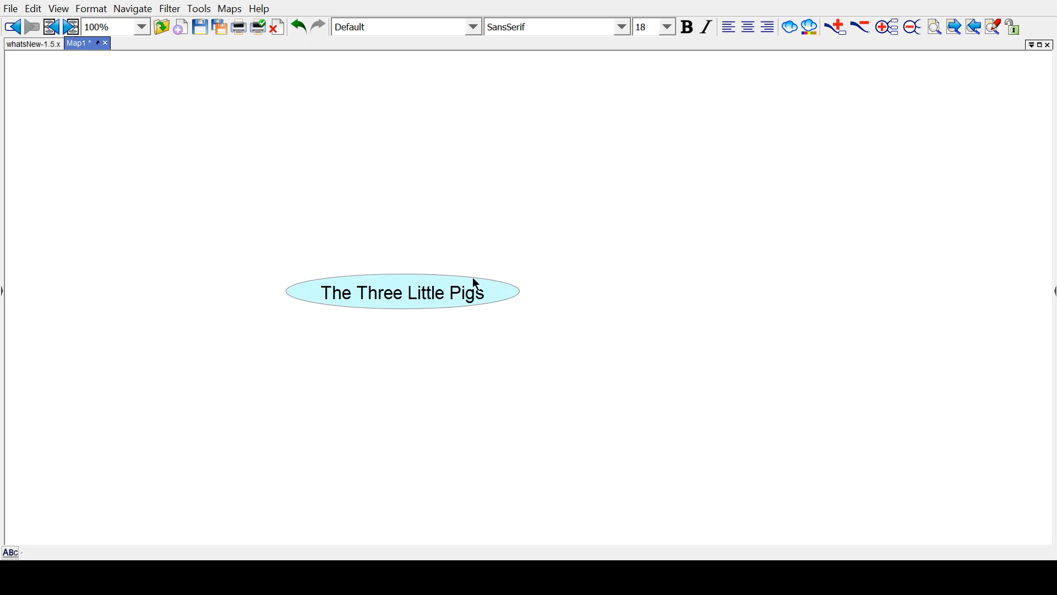
Add a child node reading 'The three little pigs built their houses' via Edit > New child node
left_click(32, 8)
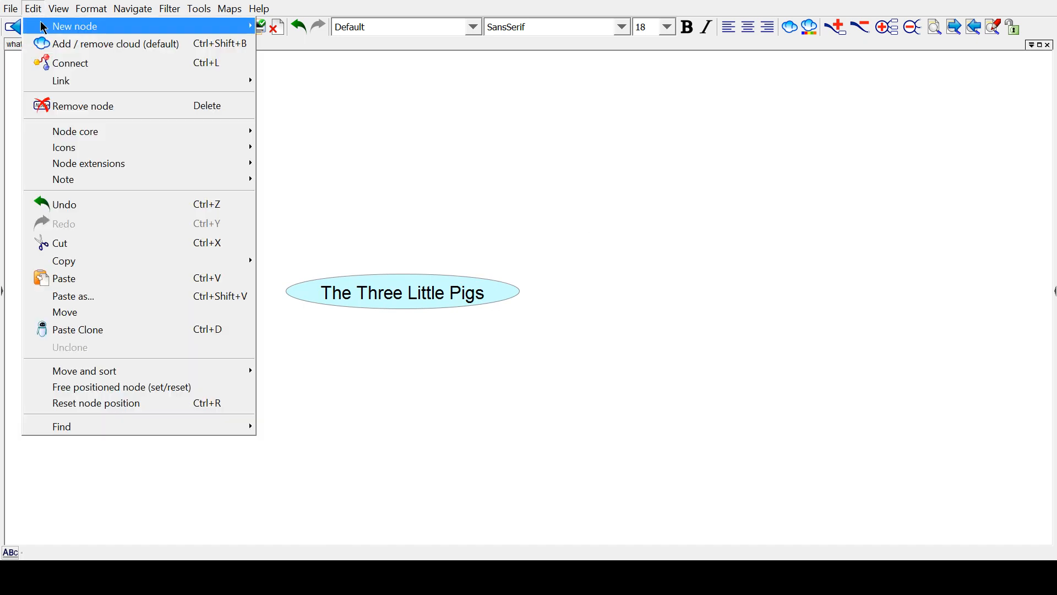
left_click(75, 26)
type("The three little pigs built their")
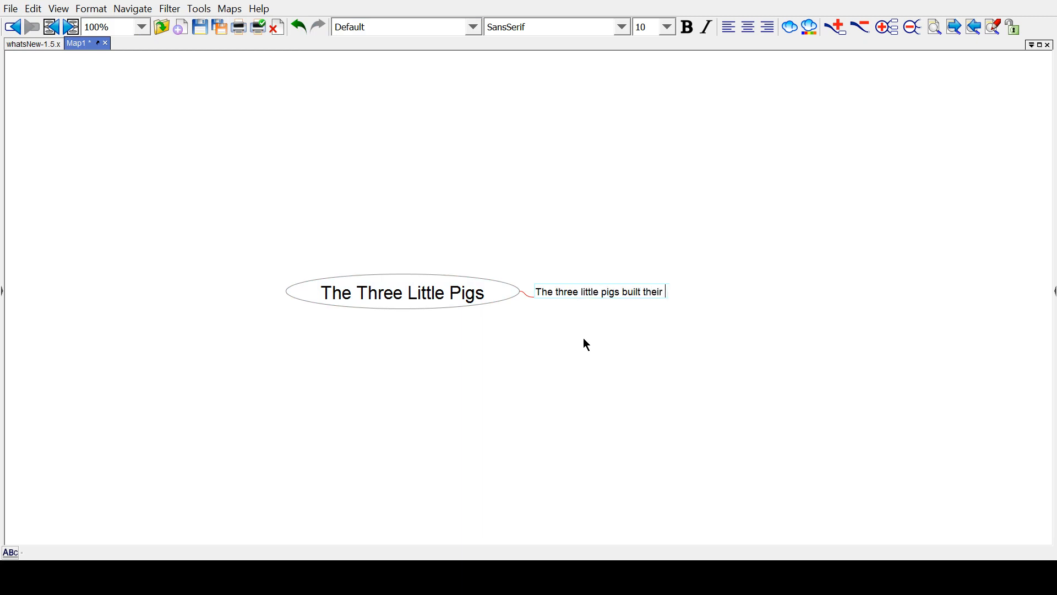
type("houses")
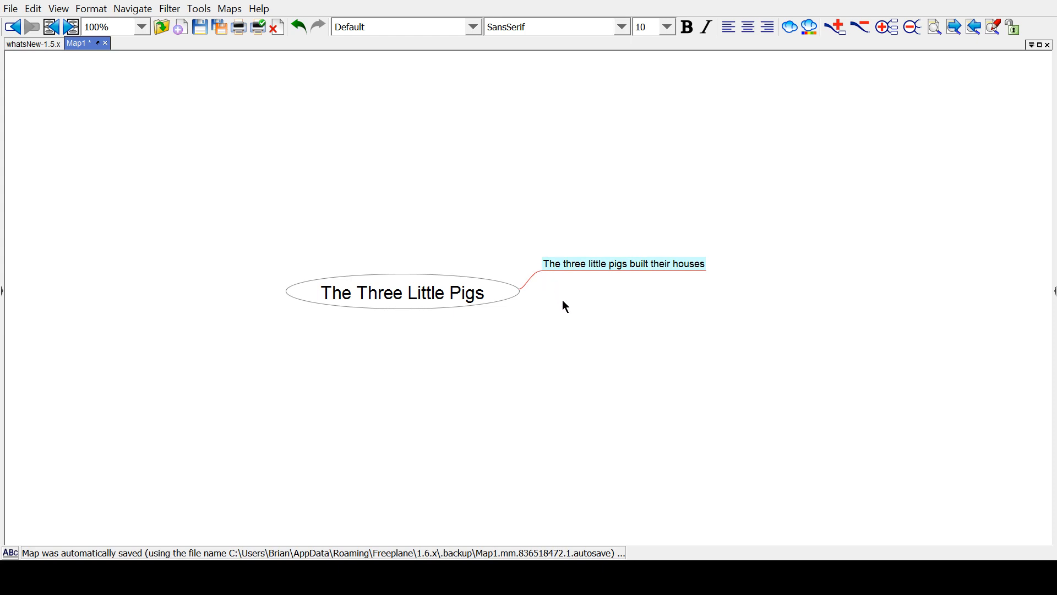
mouse_move(553, 300)
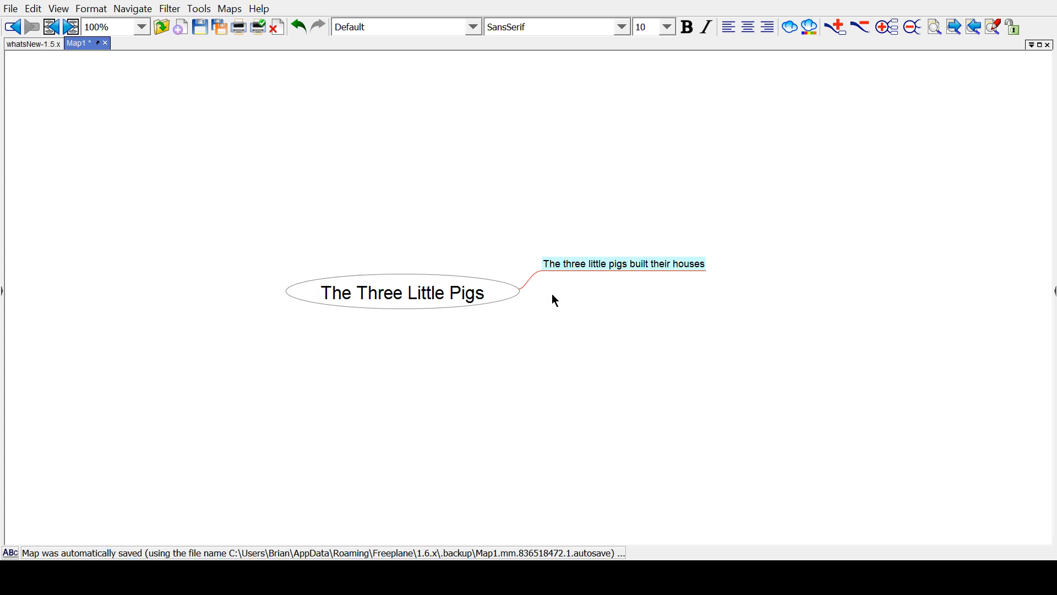
mouse_move(571, 310)
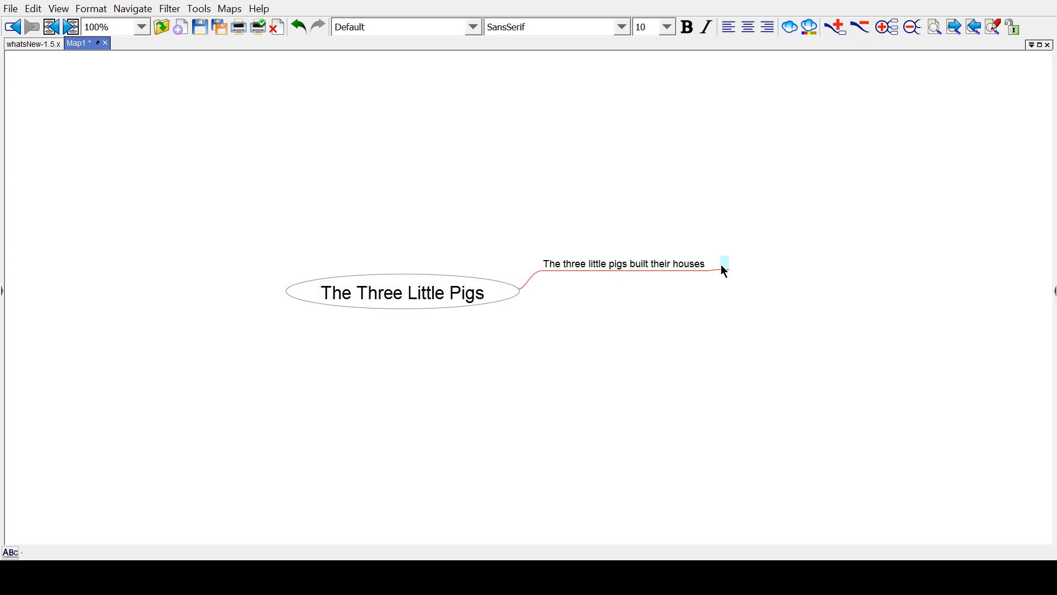
Create an empty topic left of the root and bring up the Edit menu to remove it
left_click_drag(723, 265, 555, 306)
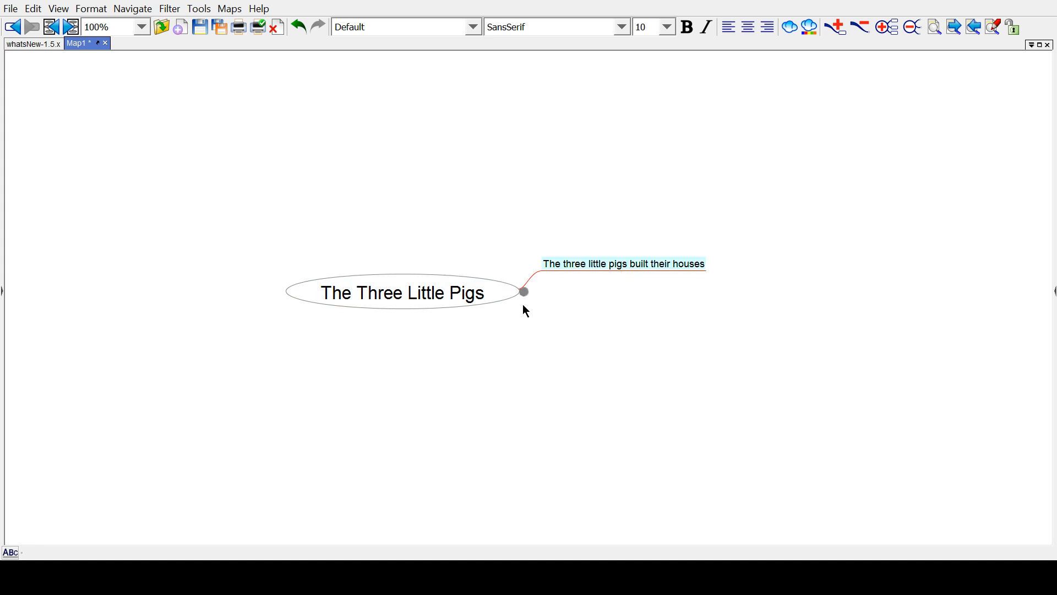
left_click(401, 292)
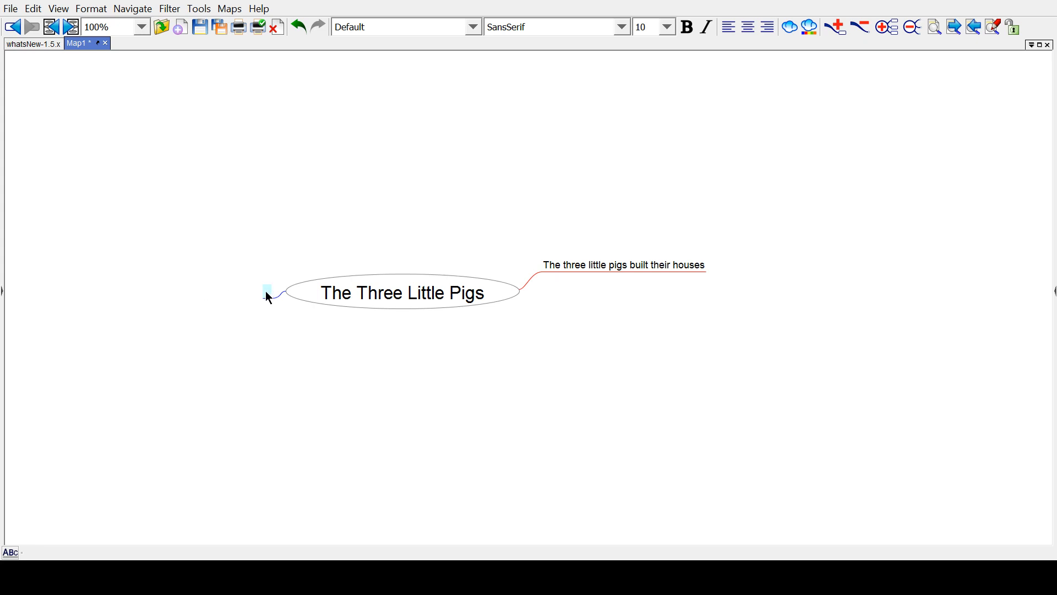
mouse_move(265, 283)
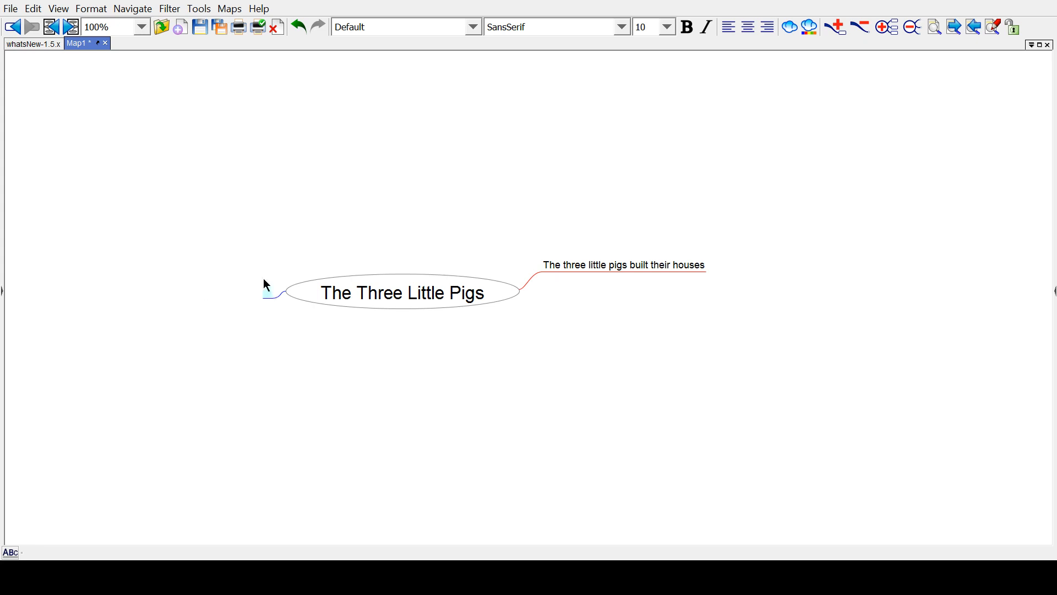
mouse_move(273, 291)
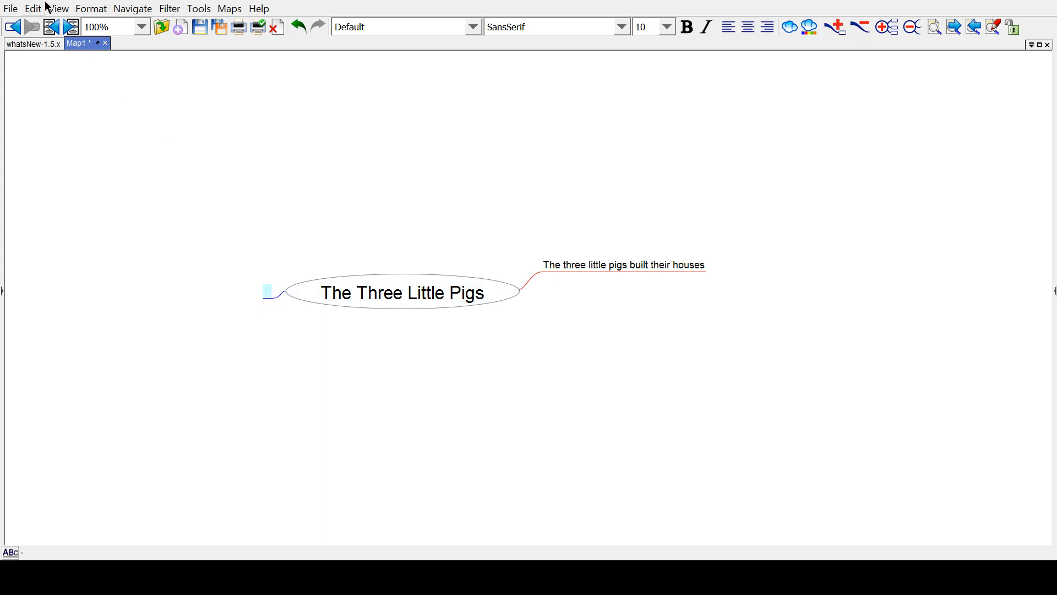
left_click(32, 8)
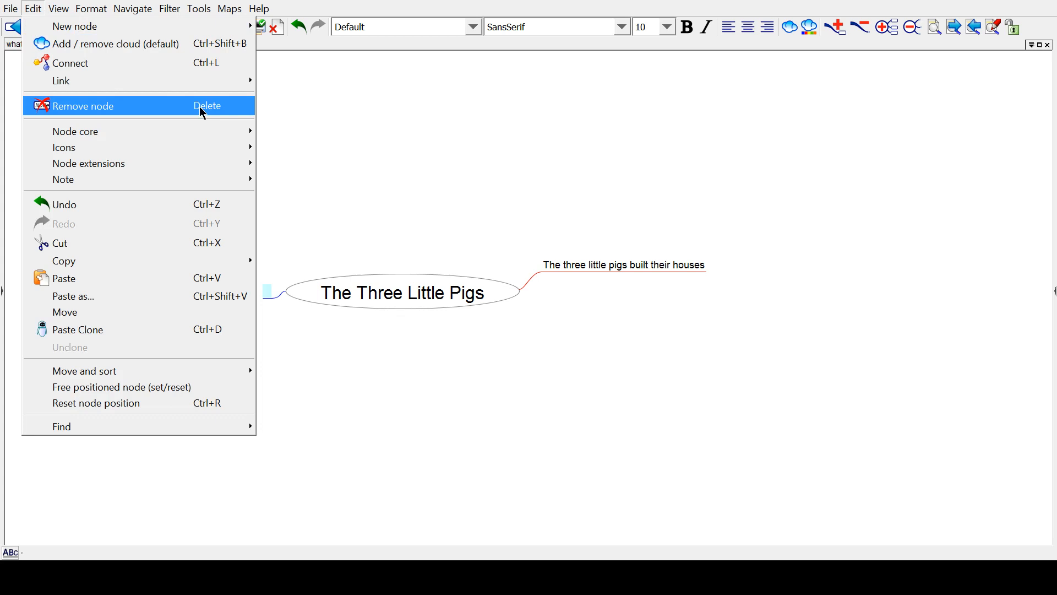
left_click(402, 293)
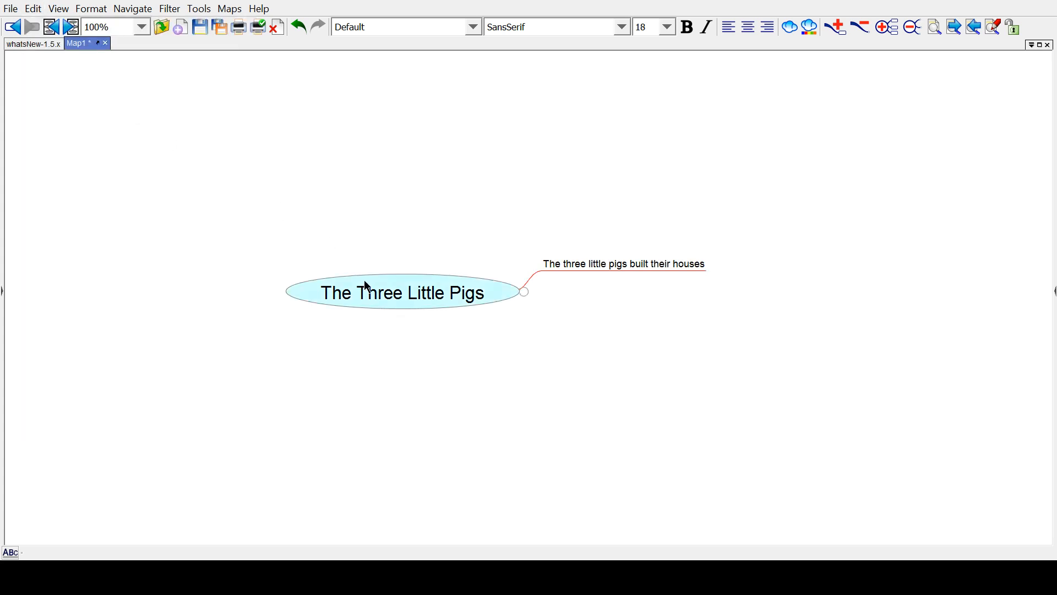
left_click(622, 264)
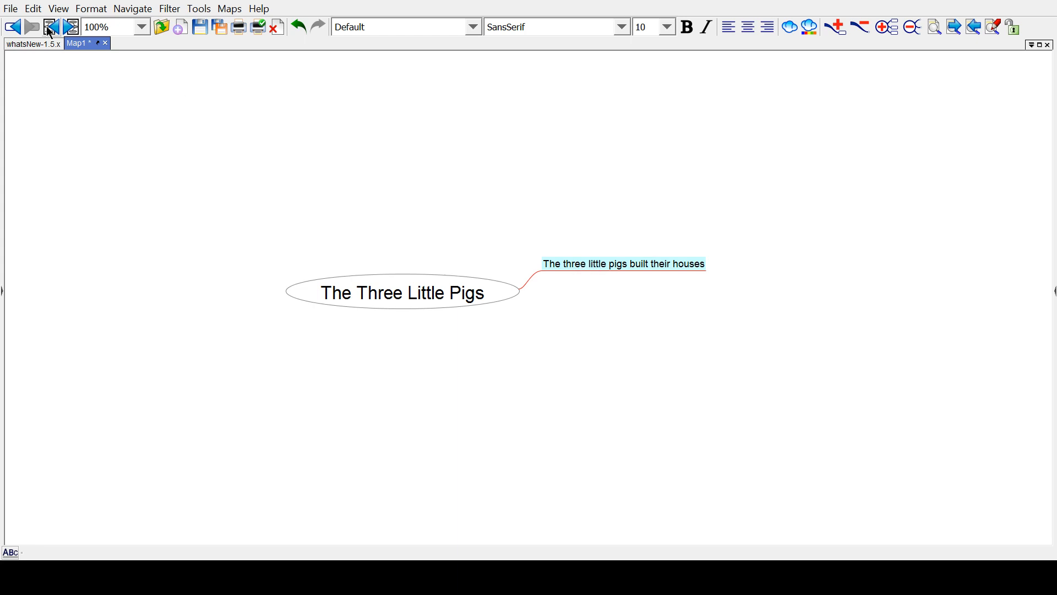
left_click(32, 8)
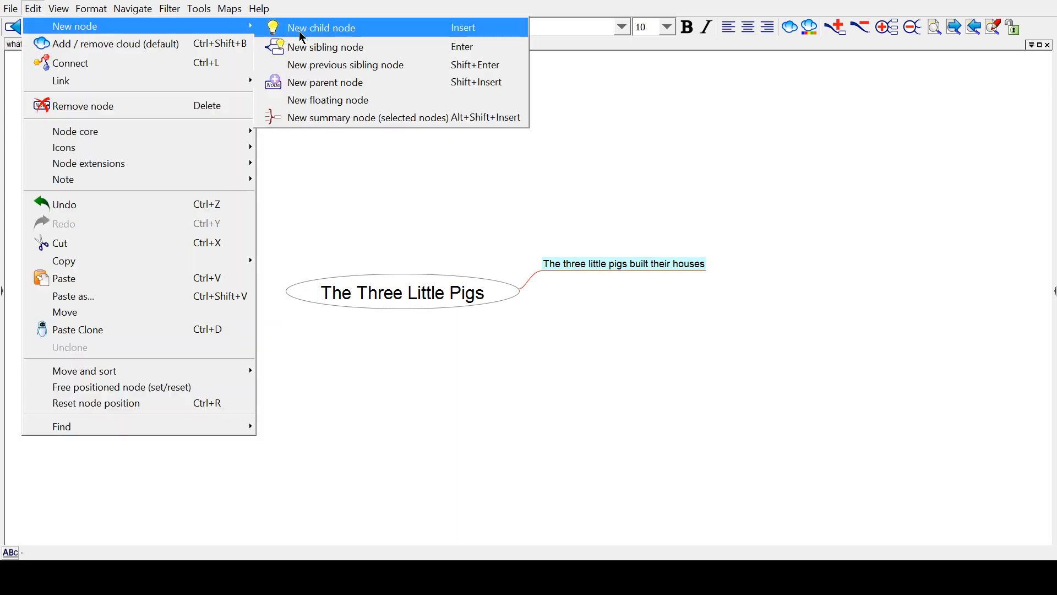
mouse_move(324, 46)
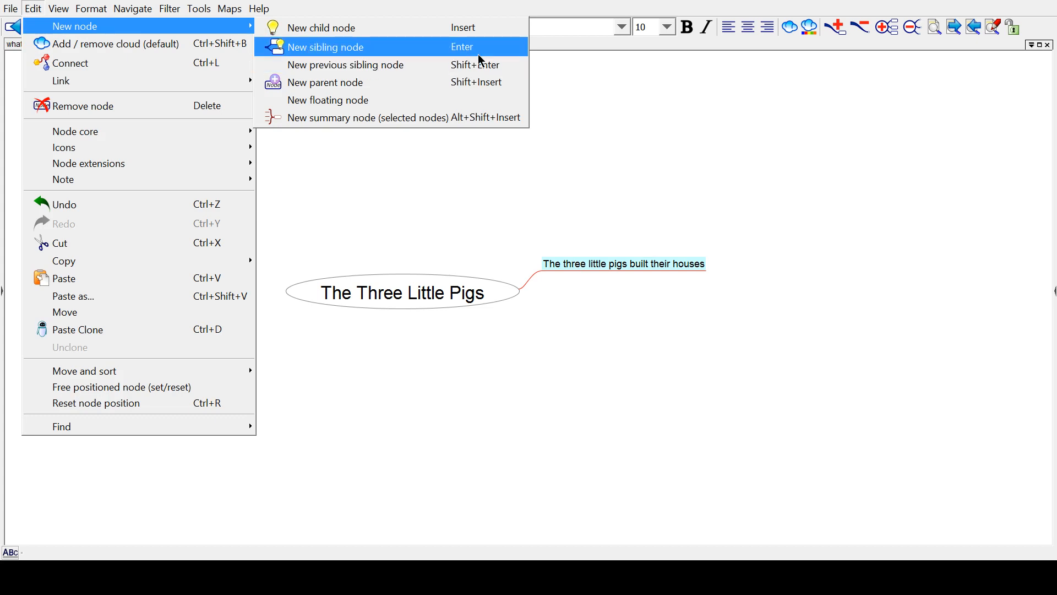
left_click(326, 46)
type("The b")
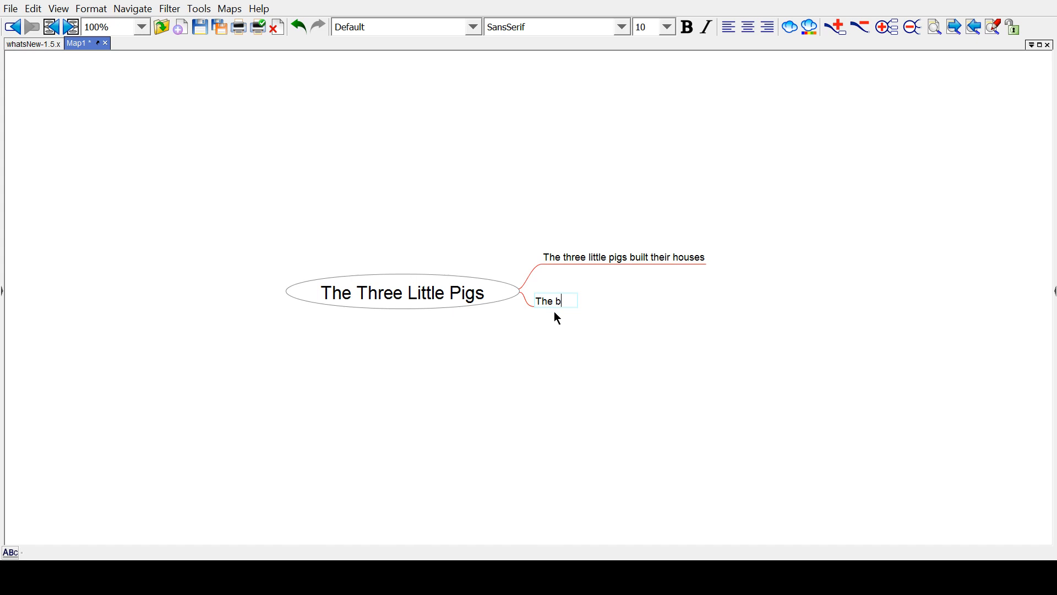
type("ig bad wolf")
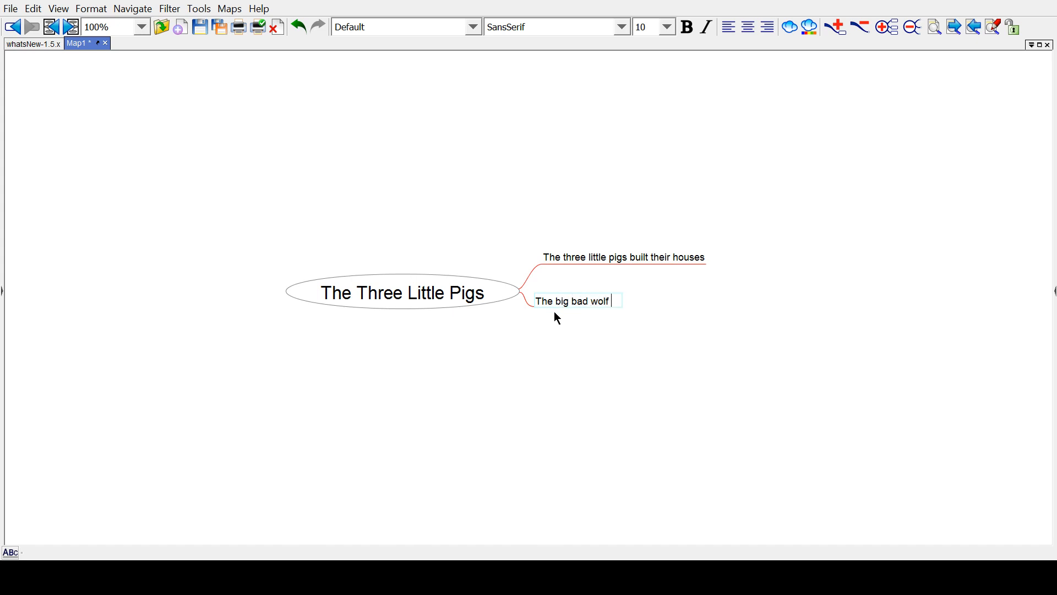
type("schemes against the pigs")
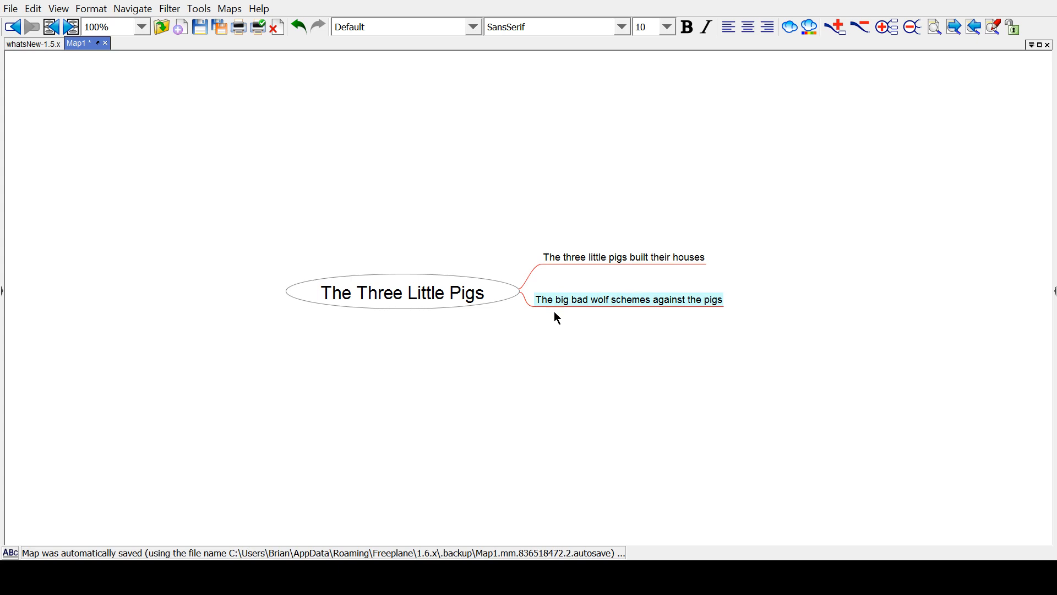
mouse_move(538, 257)
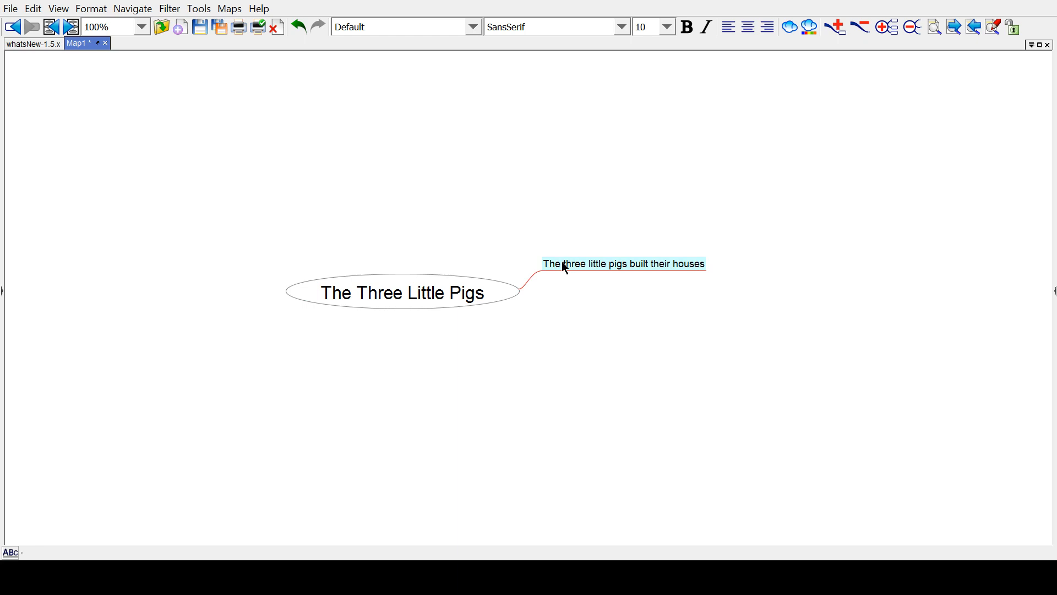
Retitle the root node 'English Paper' and move it toward the page centre
left_click(402, 292)
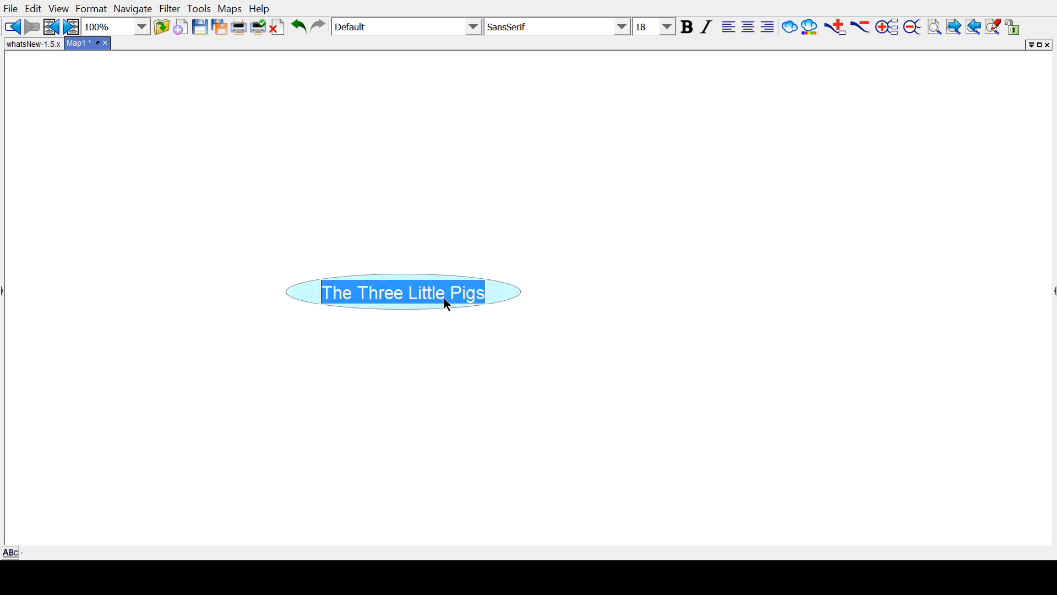
type("English paper")
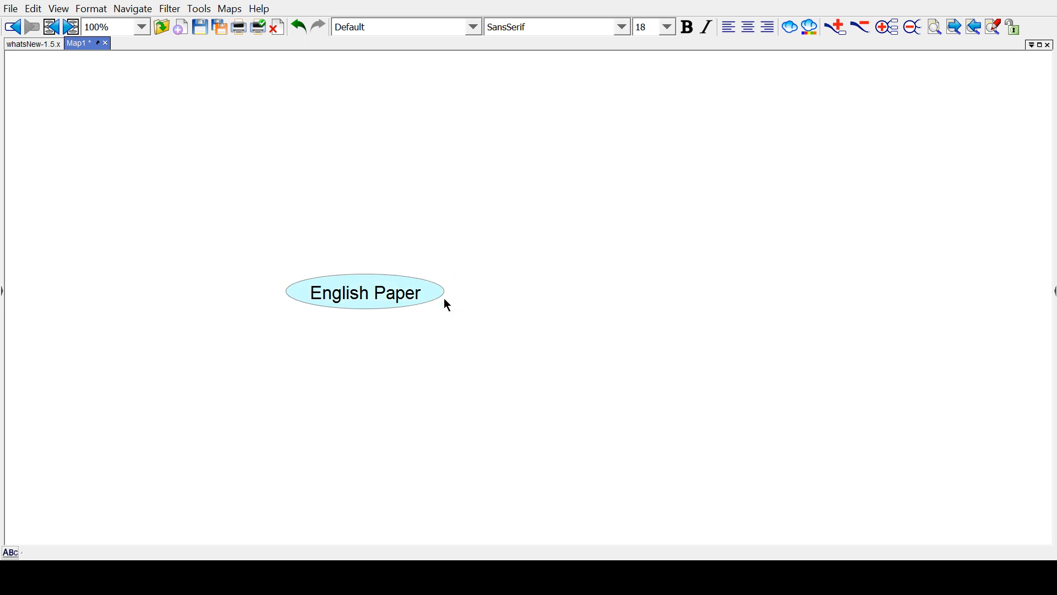
left_click_drag(366, 292, 468, 288)
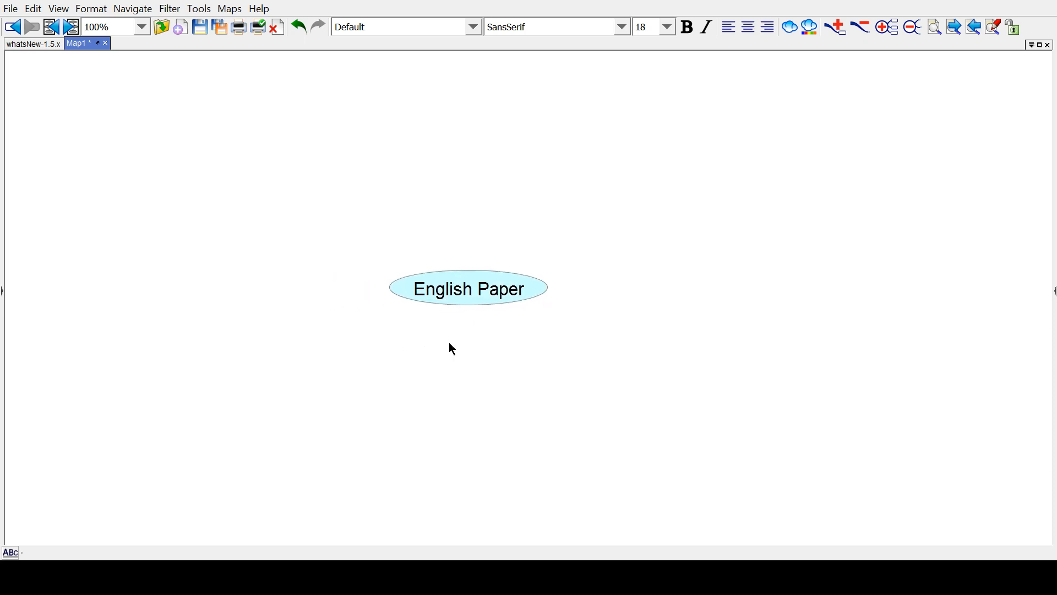
mouse_move(483, 289)
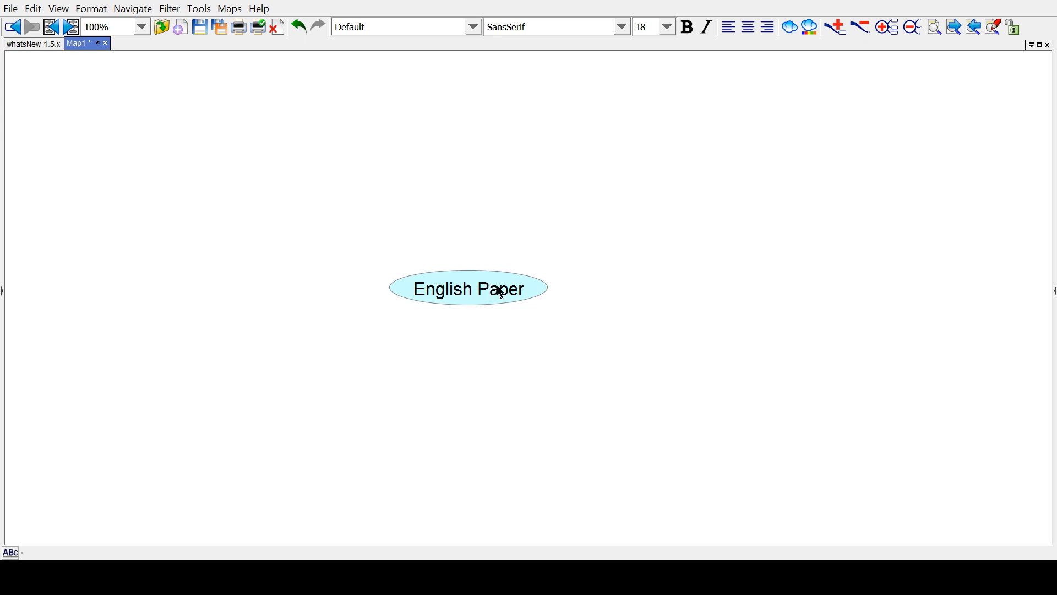
mouse_move(544, 297)
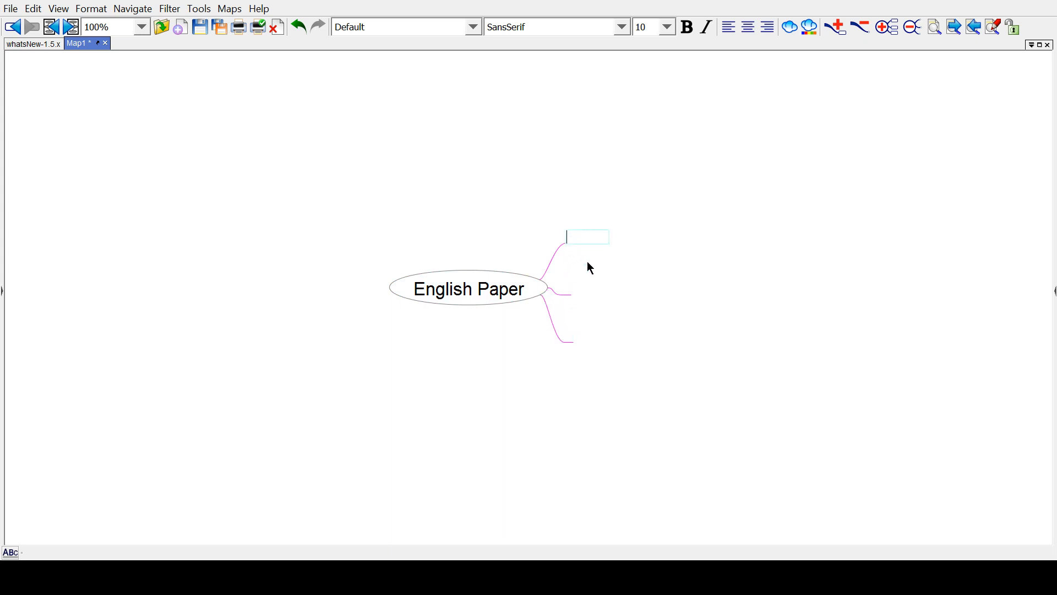
Add children Section A, Section B and Section C, nudging Section C slightly lower
type("Section A")
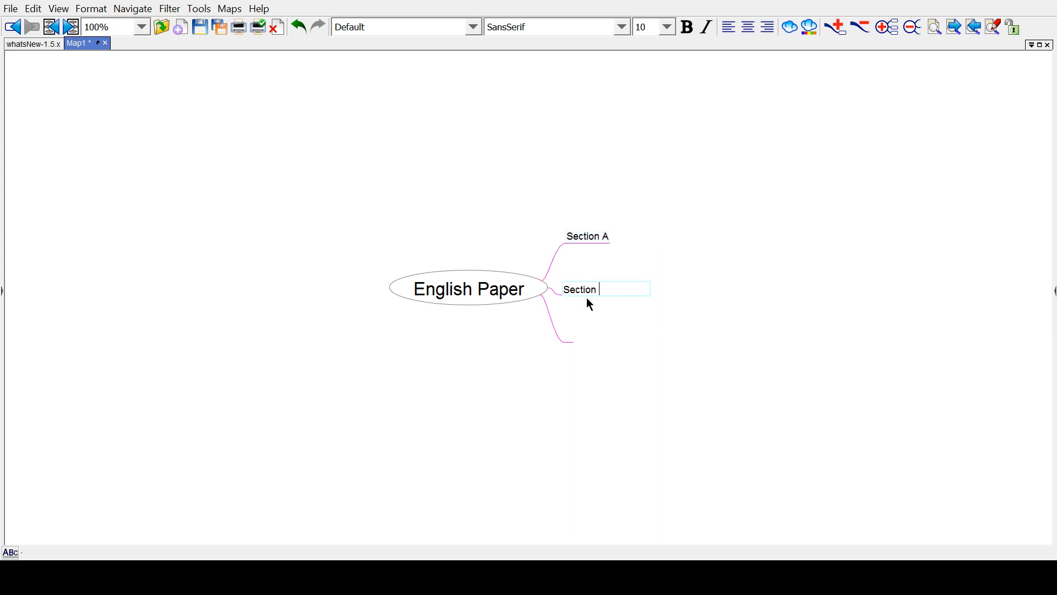
type("B")
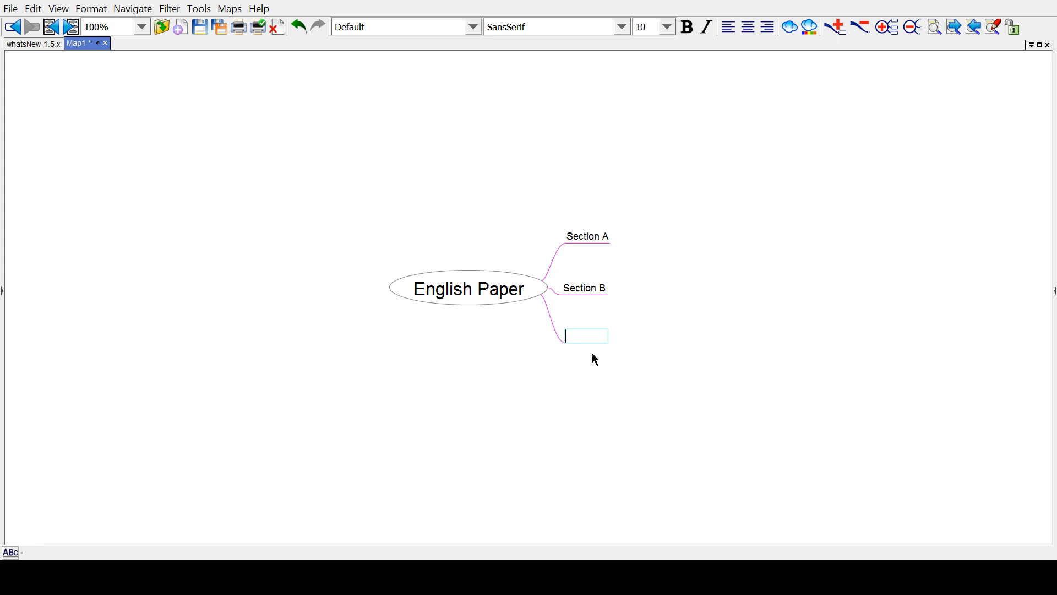
type("Section C")
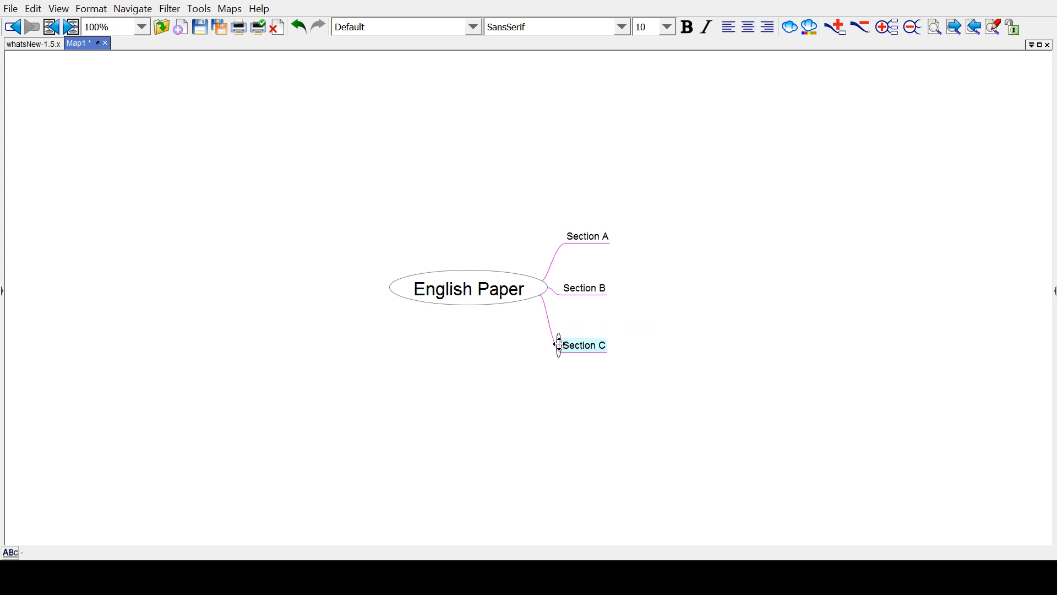
left_click_drag(586, 345, 586, 352)
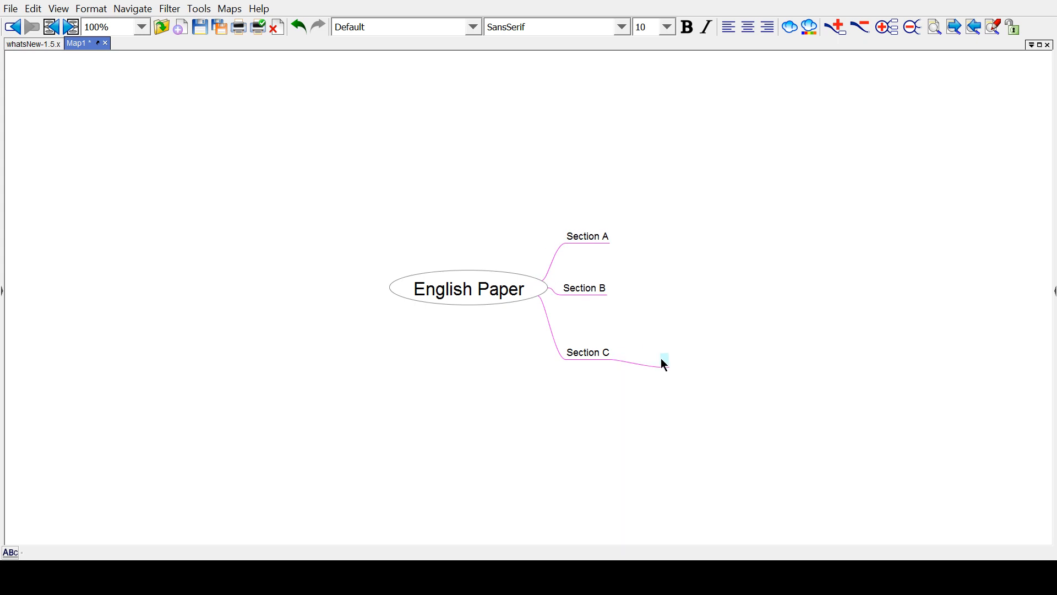
left_click(586, 352)
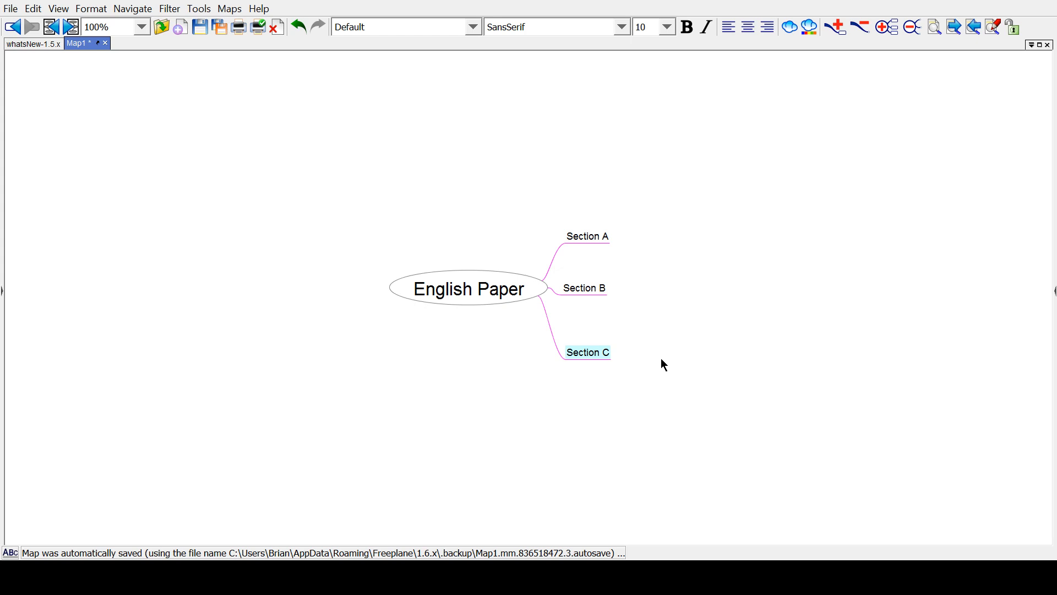
mouse_move(675, 328)
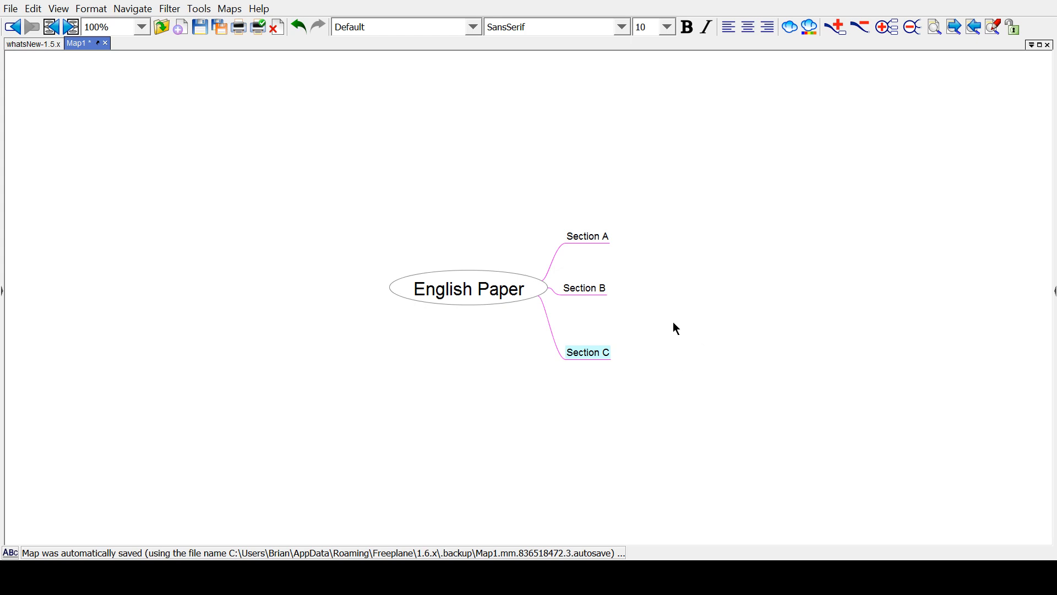
mouse_move(638, 355)
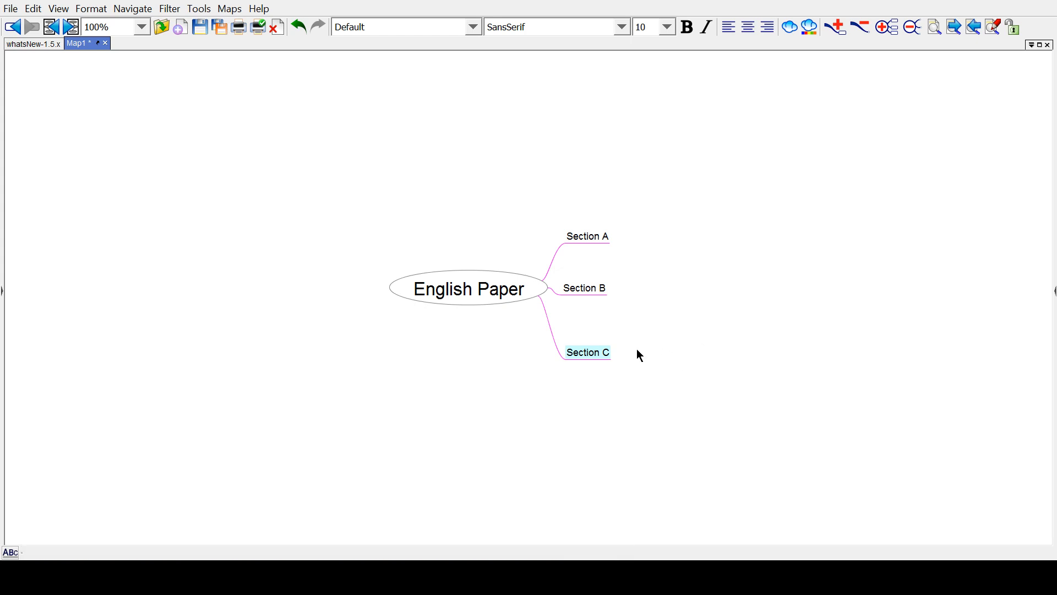
mouse_move(563, 352)
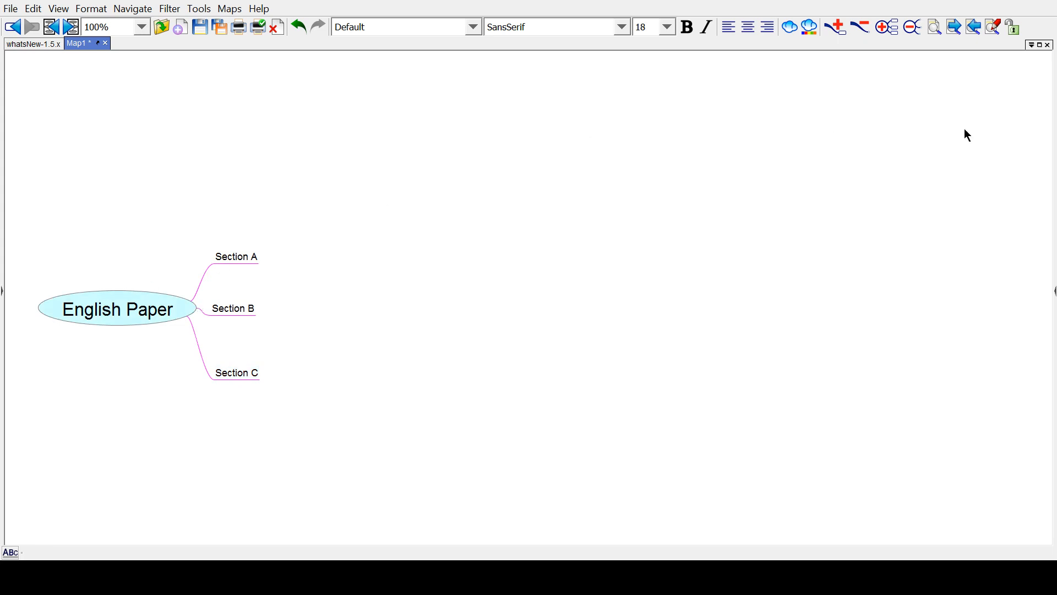
mouse_move(715, 442)
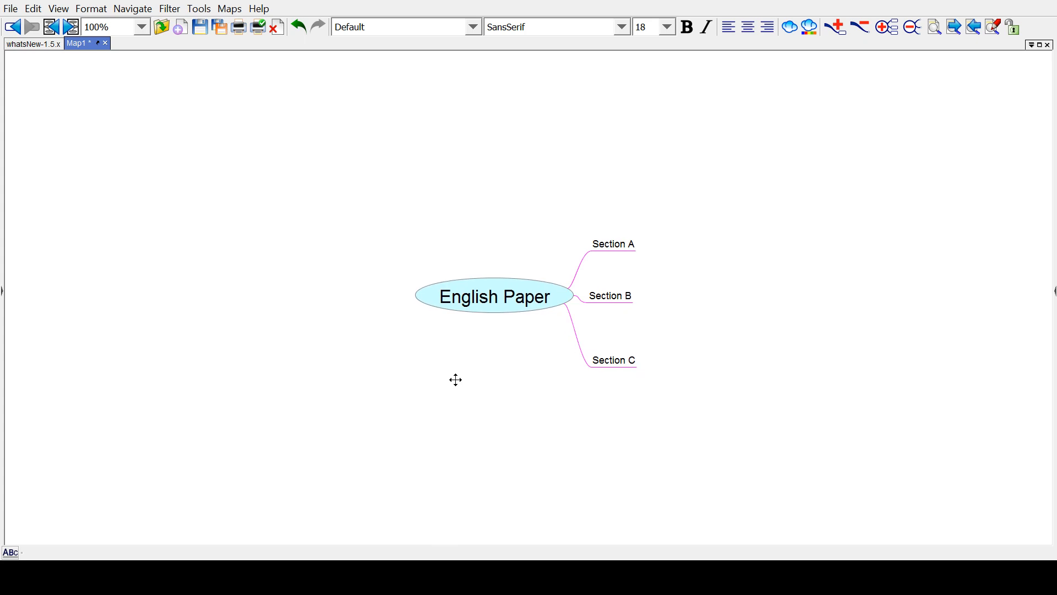
mouse_move(546, 364)
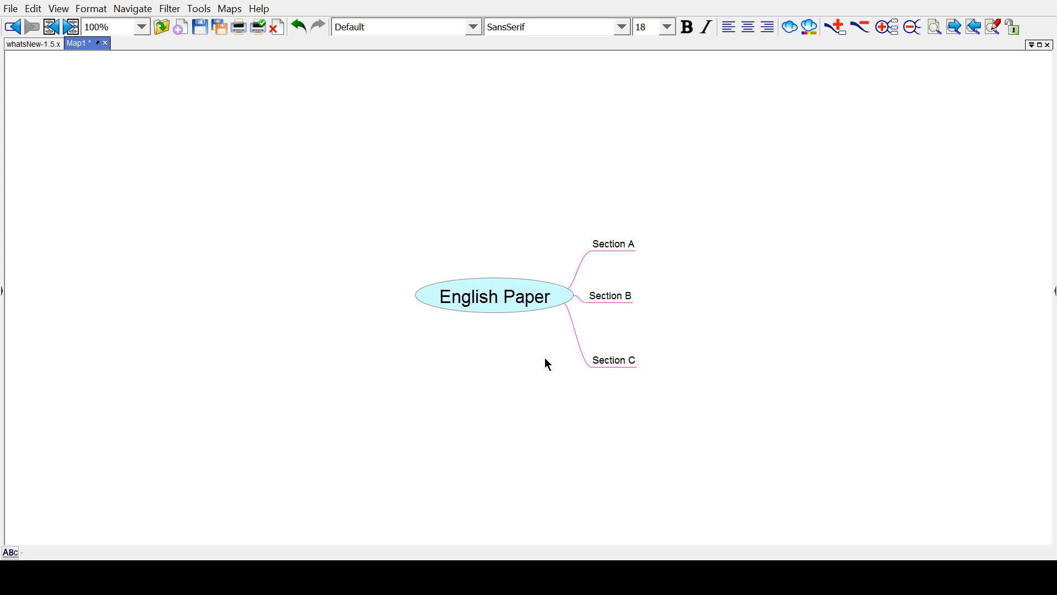
Ctrl-click to add the Section nodes to the selection
left_click(613, 360)
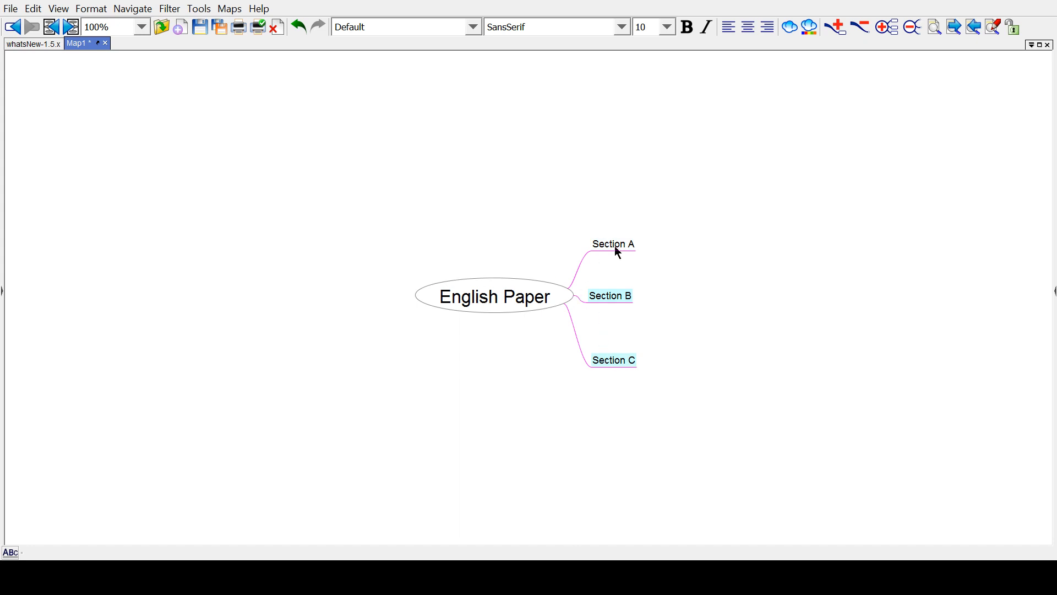
Apply the Bubble node shape to the selected Section nodes, then reopen Format for Section C
left_click(91, 9)
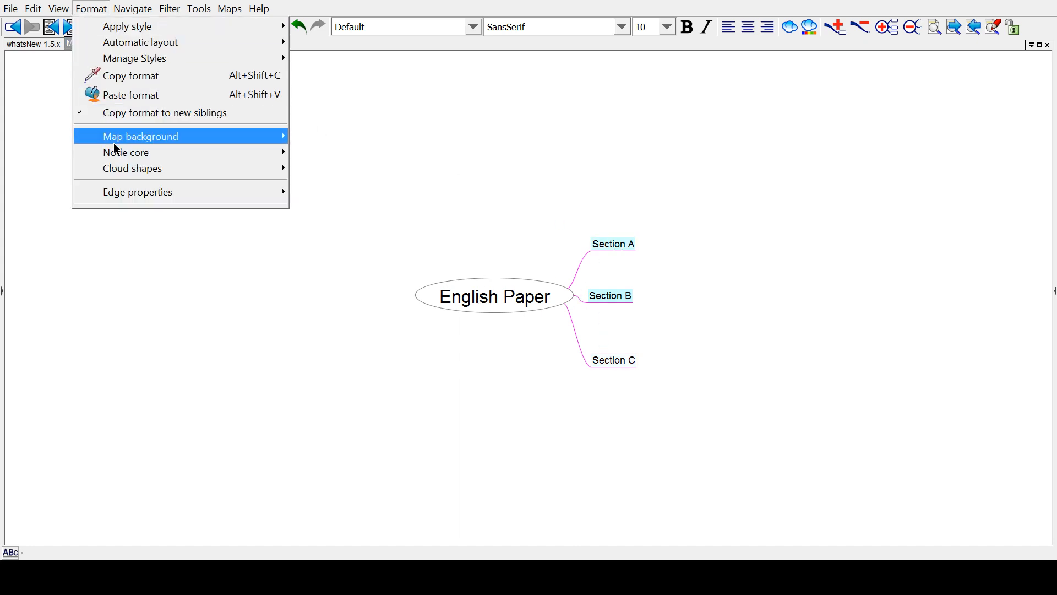
mouse_move(126, 152)
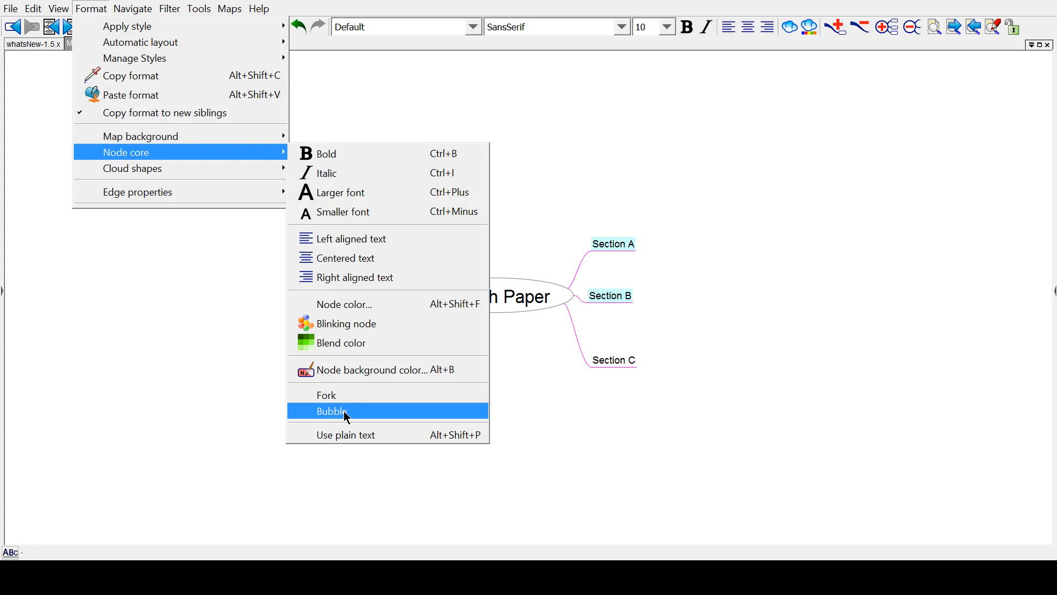
left_click(330, 412)
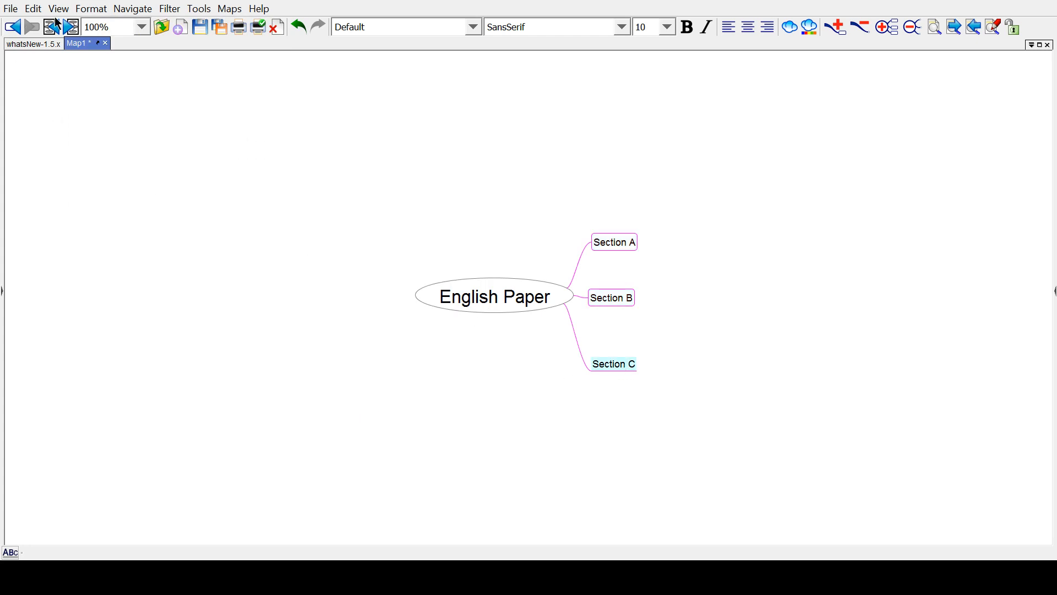
left_click(91, 8)
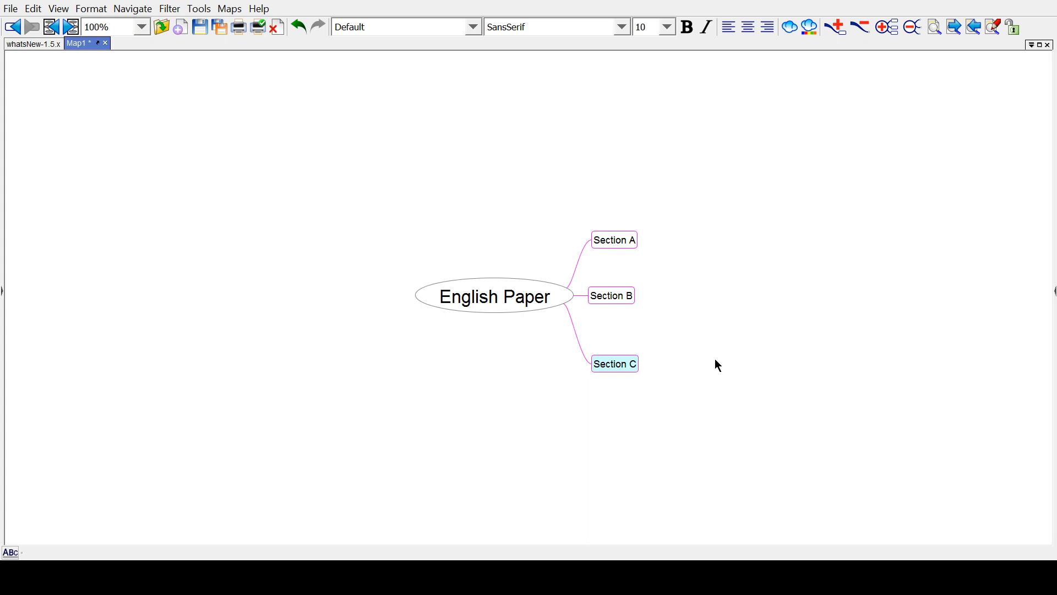
mouse_move(589, 359)
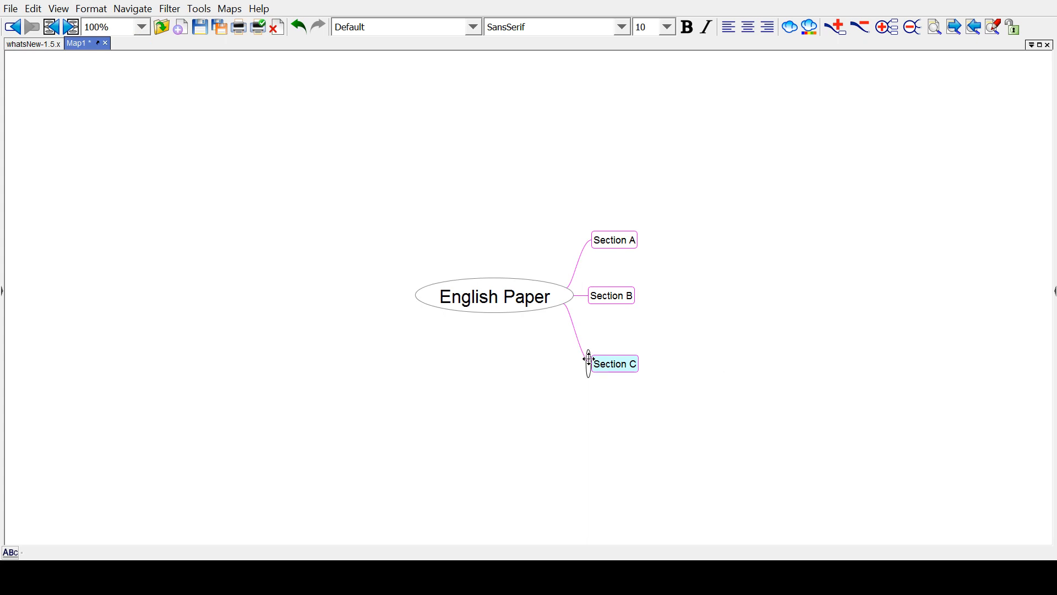